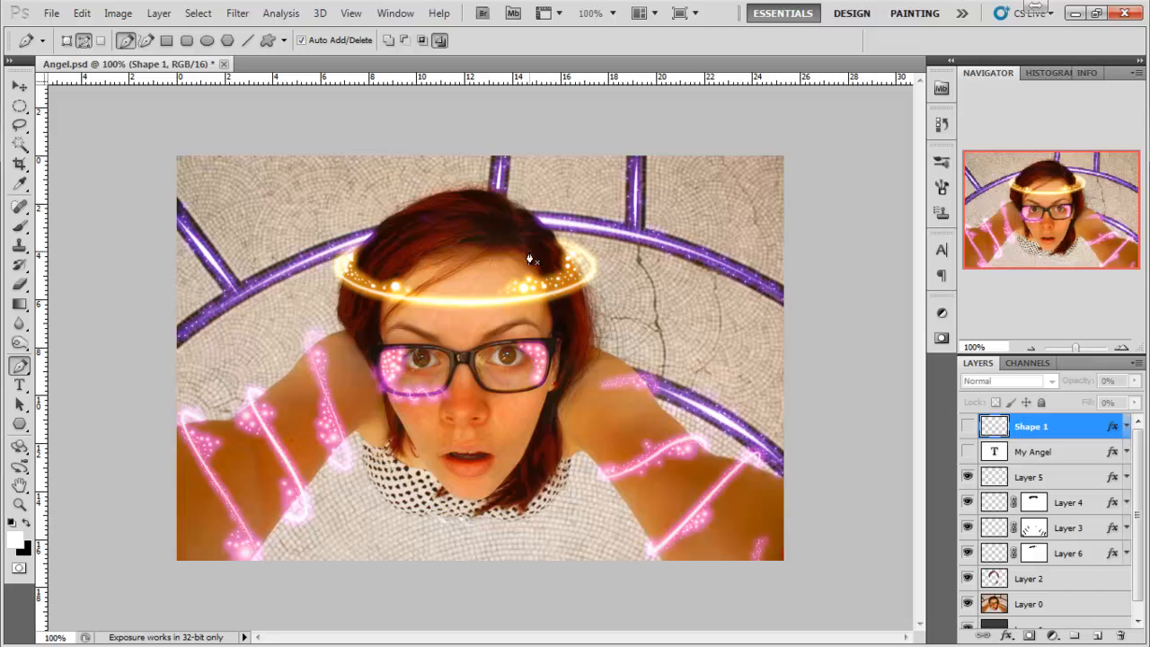
pyautogui.moveTo(661, 456)
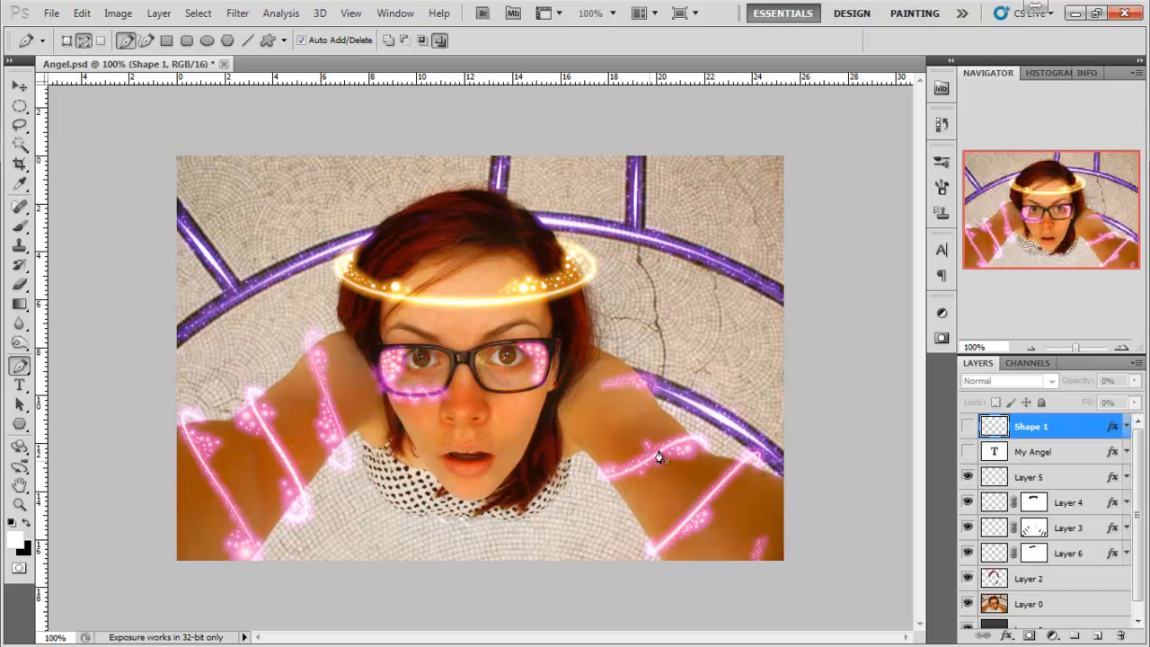
pyautogui.moveTo(396, 94)
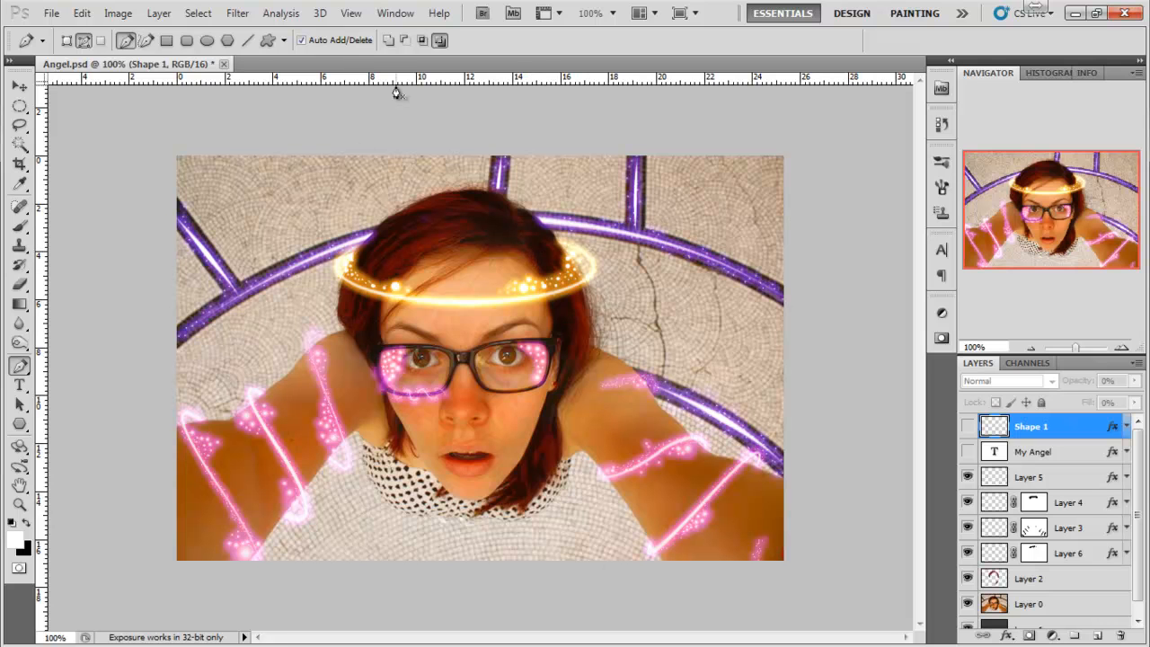
pyautogui.moveTo(388, 112)
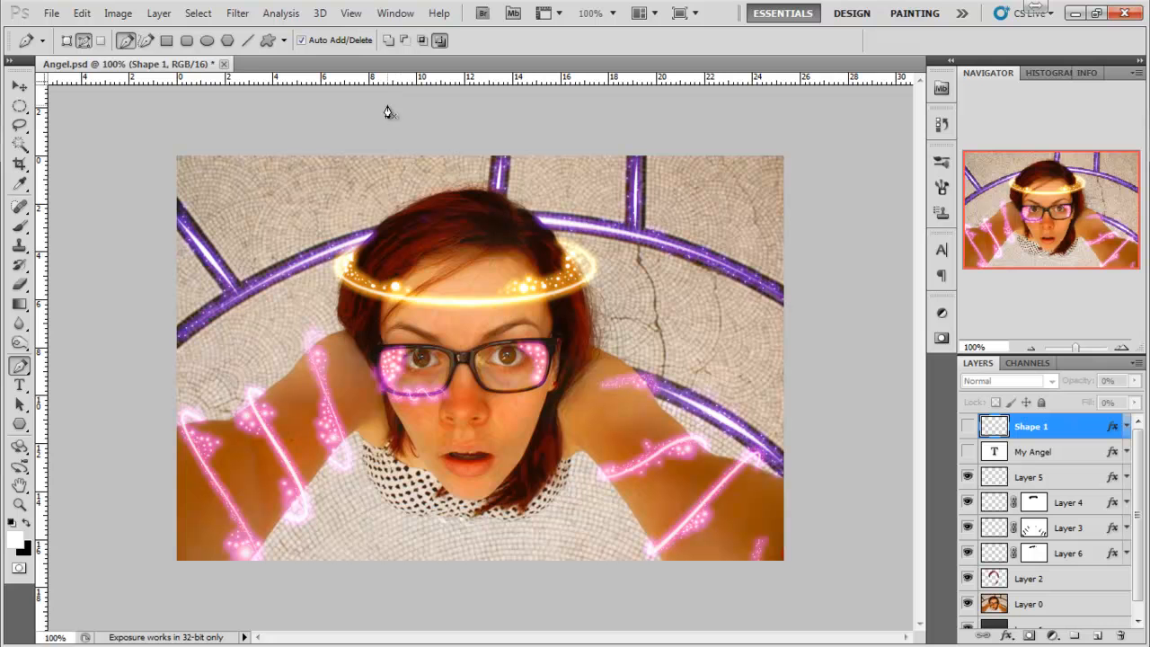
# Create a 6.5×6.5 cm document at 100 px/cm, fill it with a grey-to-black gradient and add an empty layer
pyautogui.click(82, 12)
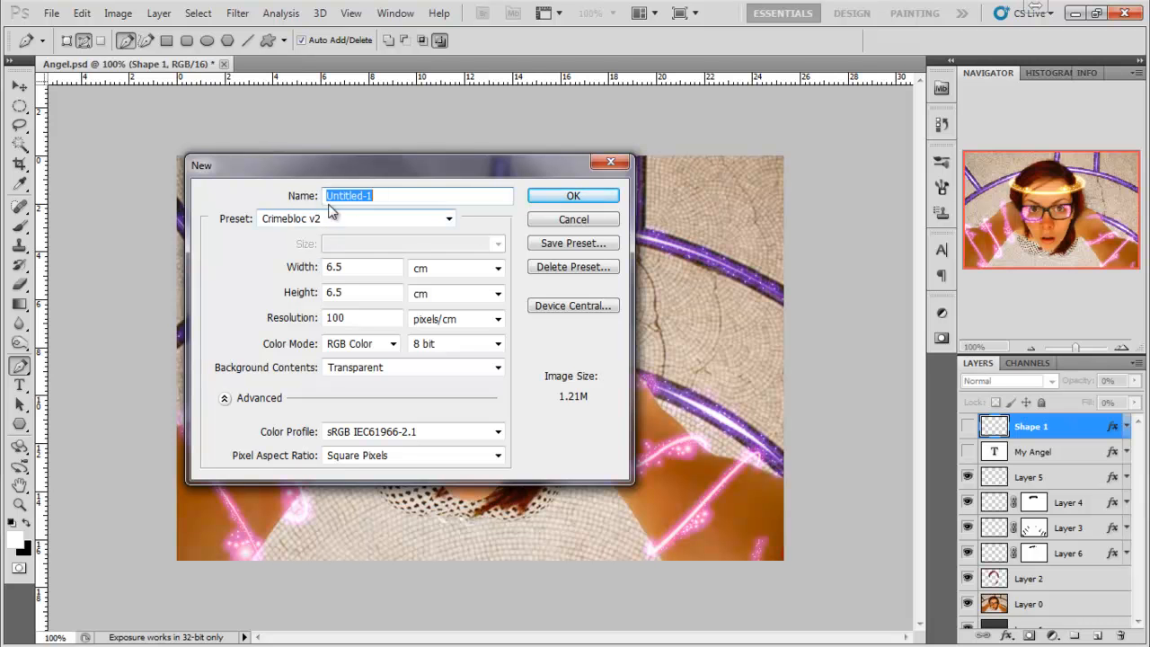
pyautogui.click(574, 219)
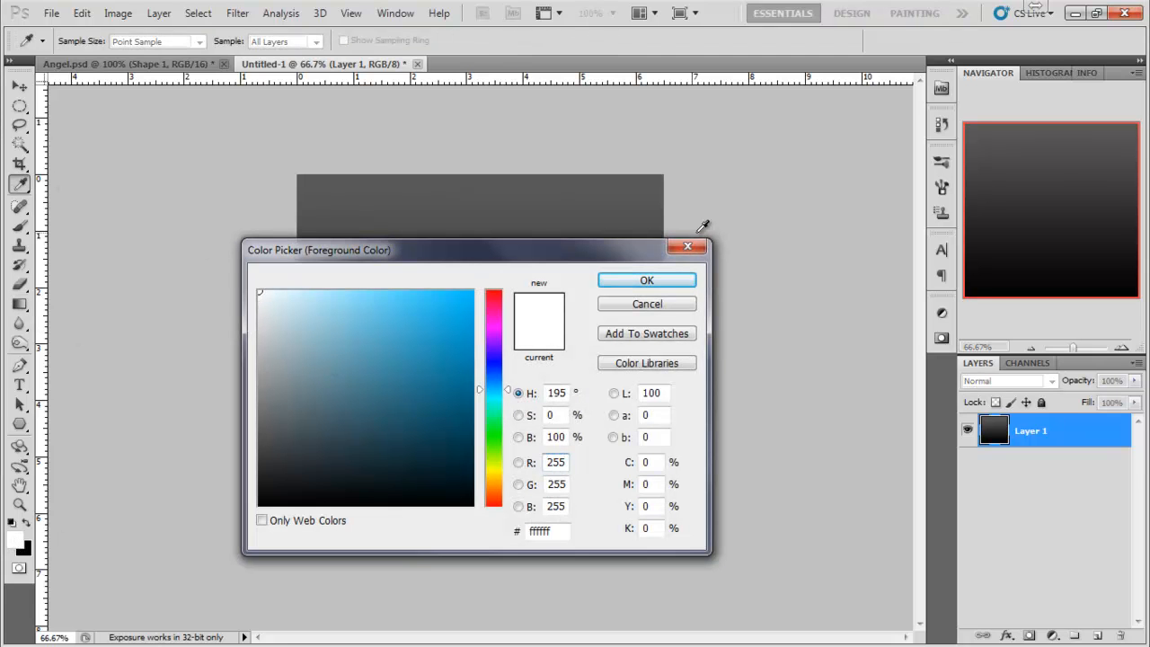
pyautogui.click(647, 280)
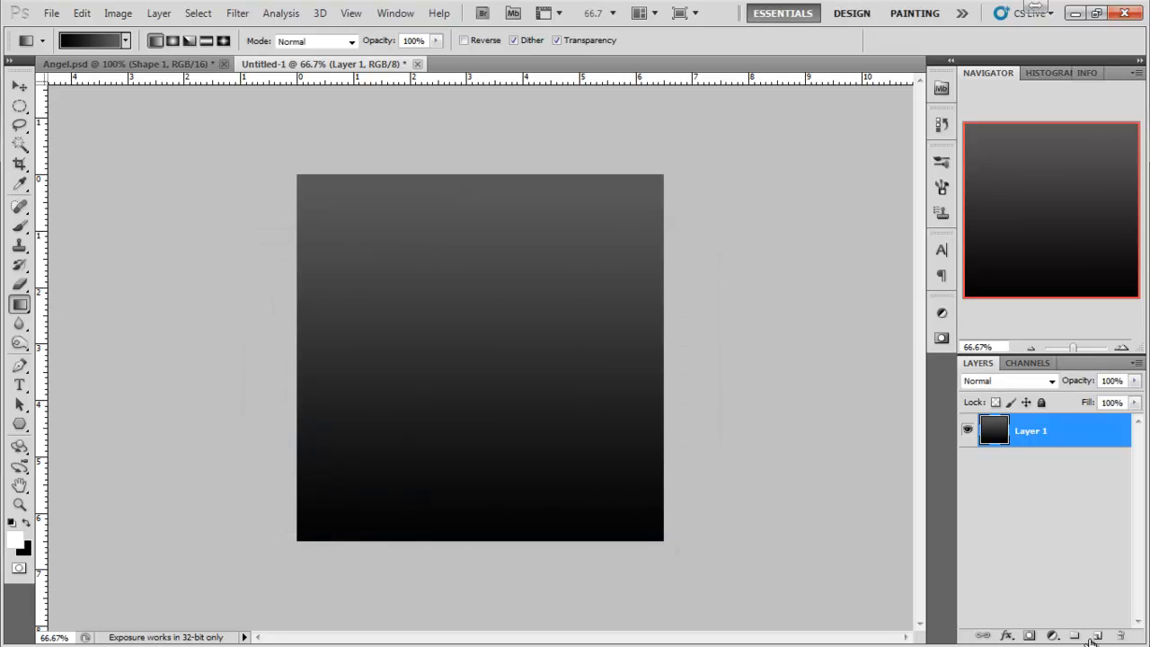
pyautogui.click(1100, 636)
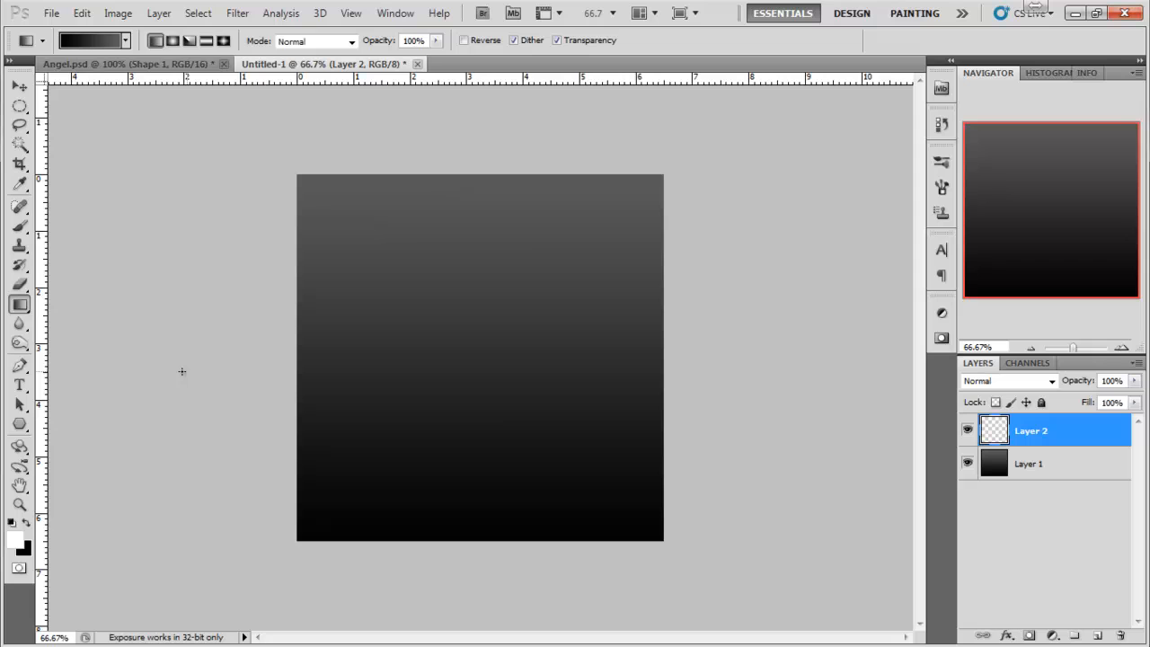
# Choose a small, fully hard round tip from the Calligraphic Brushes set for the Brush tool
pyautogui.click(19, 224)
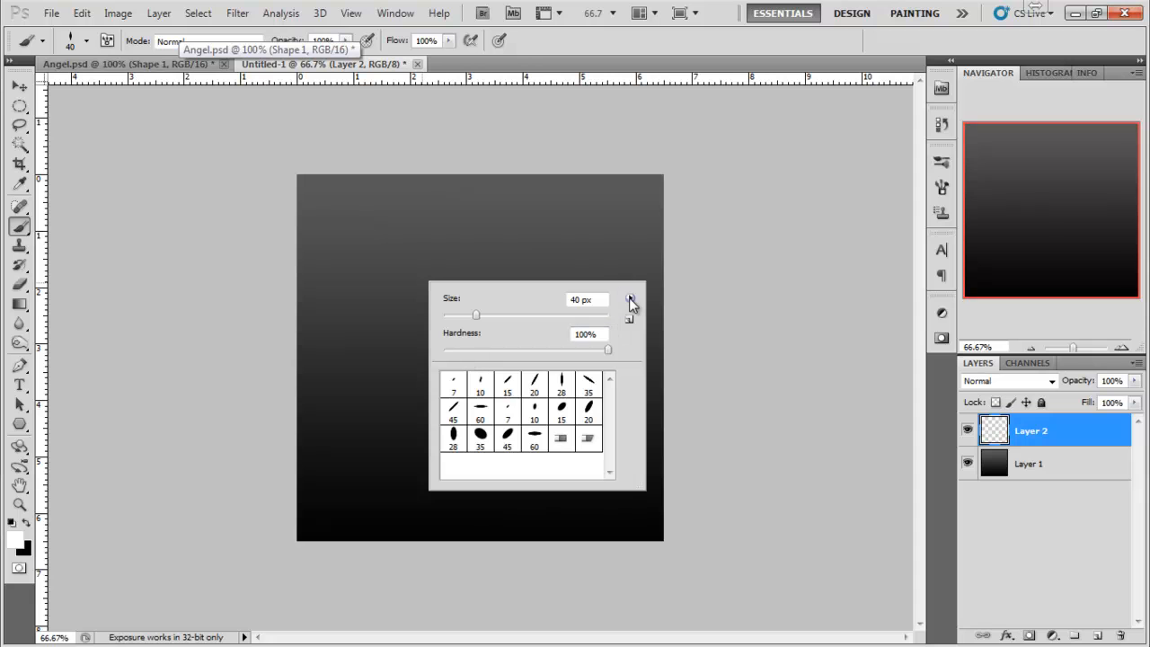
pyautogui.click(631, 298)
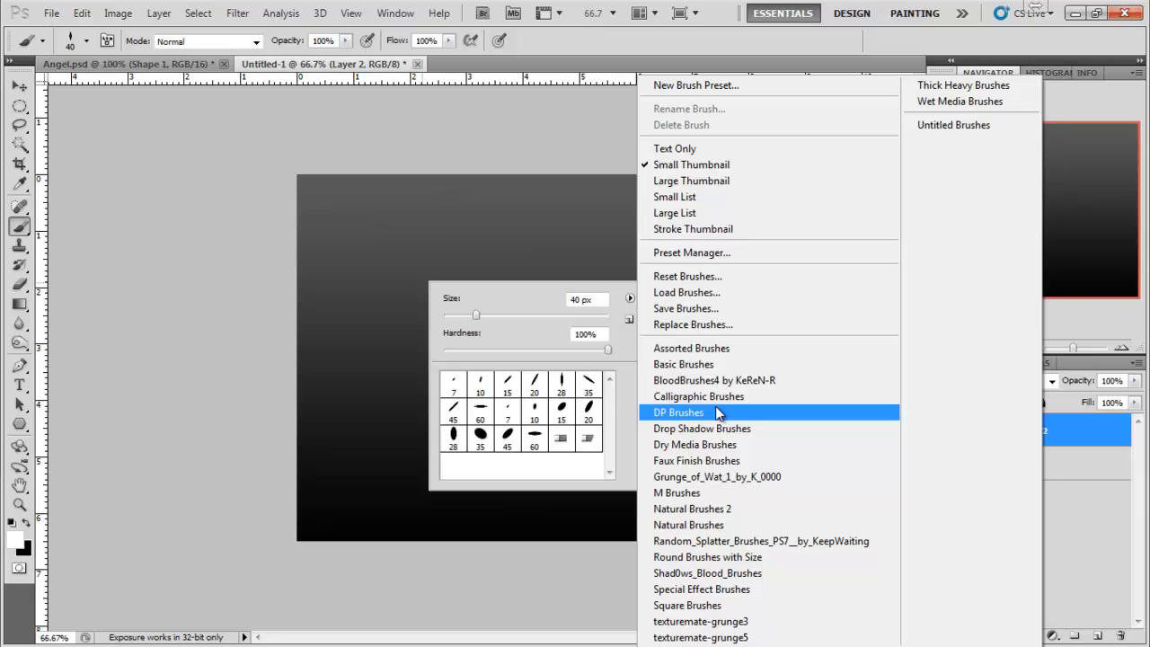
pyautogui.moveTo(728, 397)
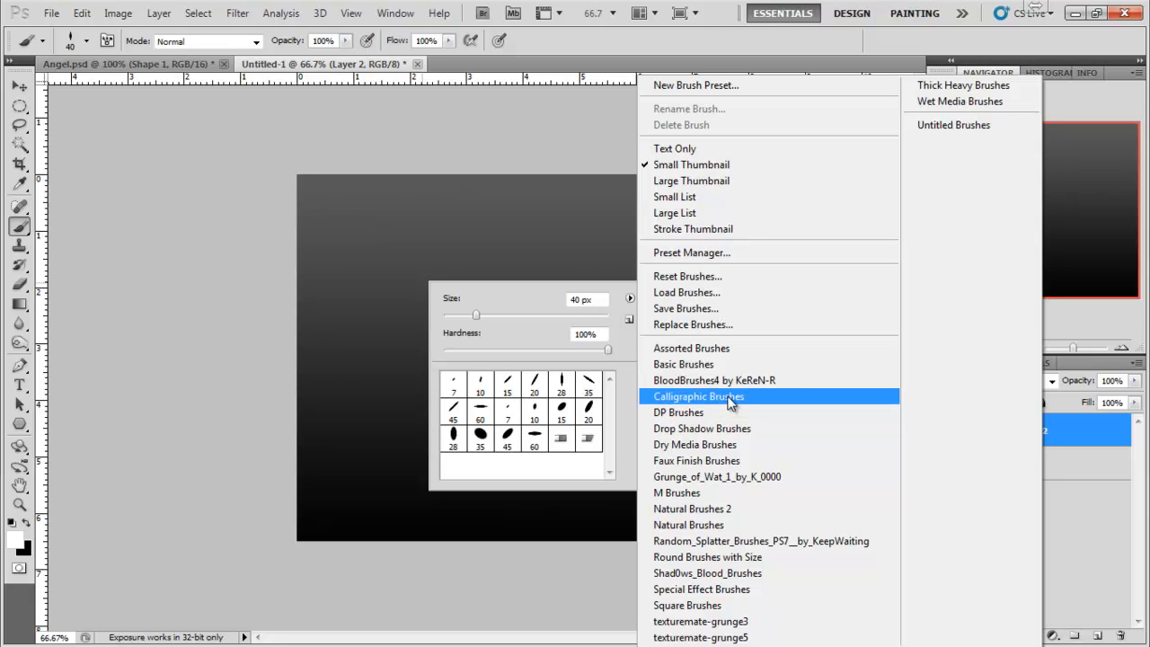
pyautogui.click(699, 397)
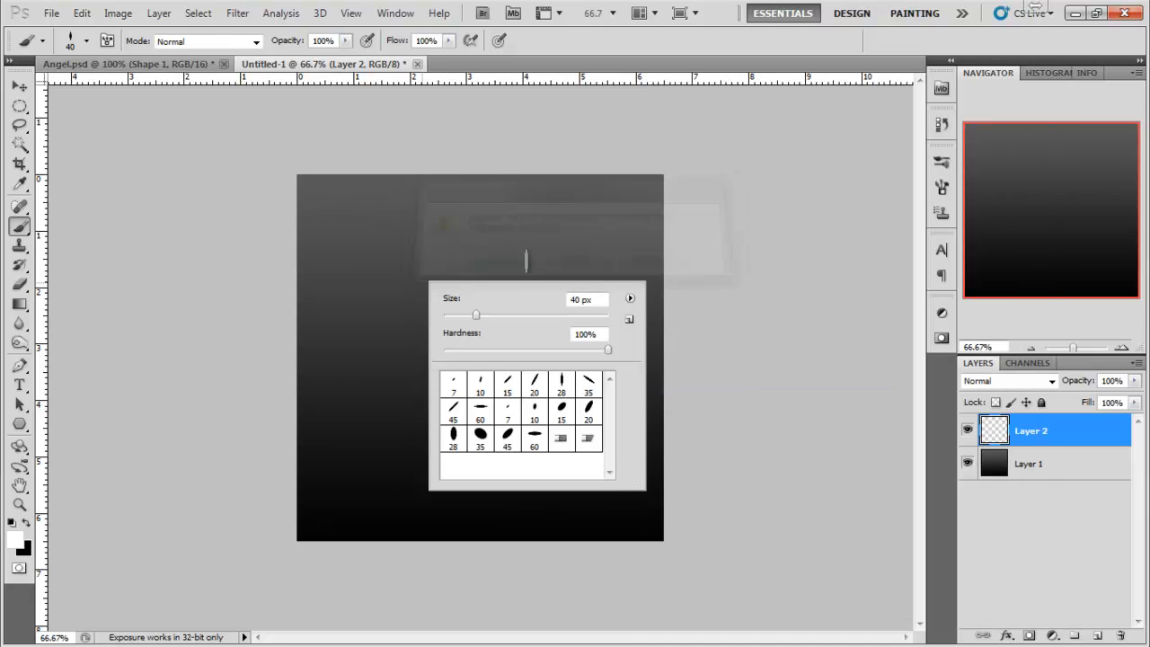
pyautogui.click(561, 381)
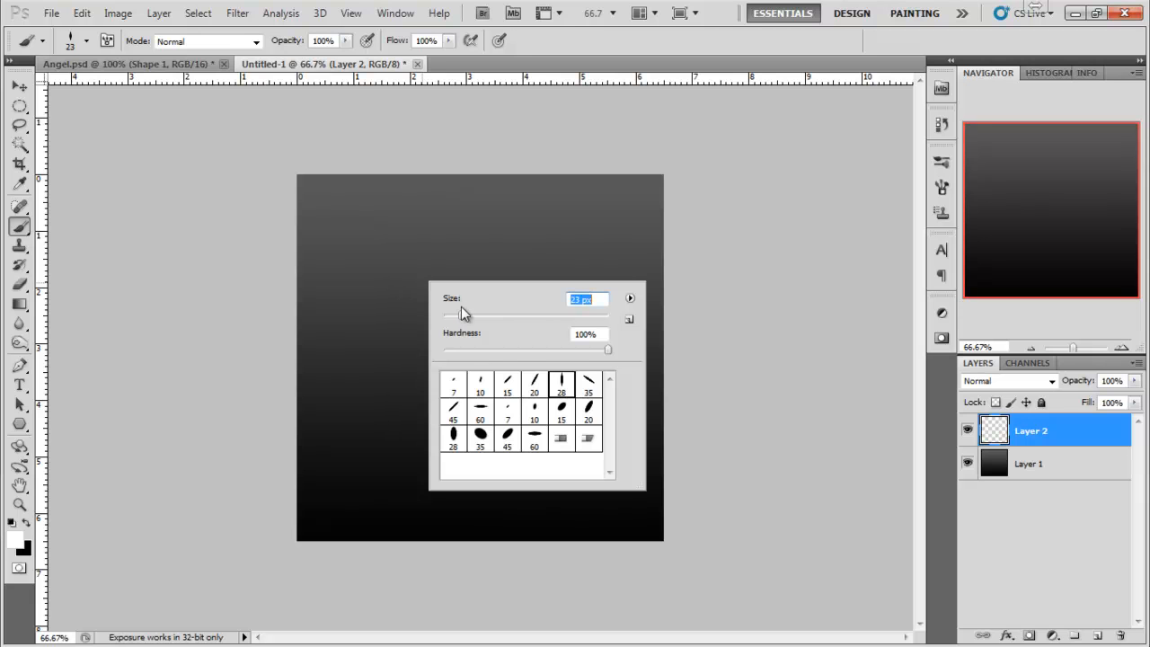
pyautogui.moveTo(464, 316); pyautogui.dragTo(455, 316)
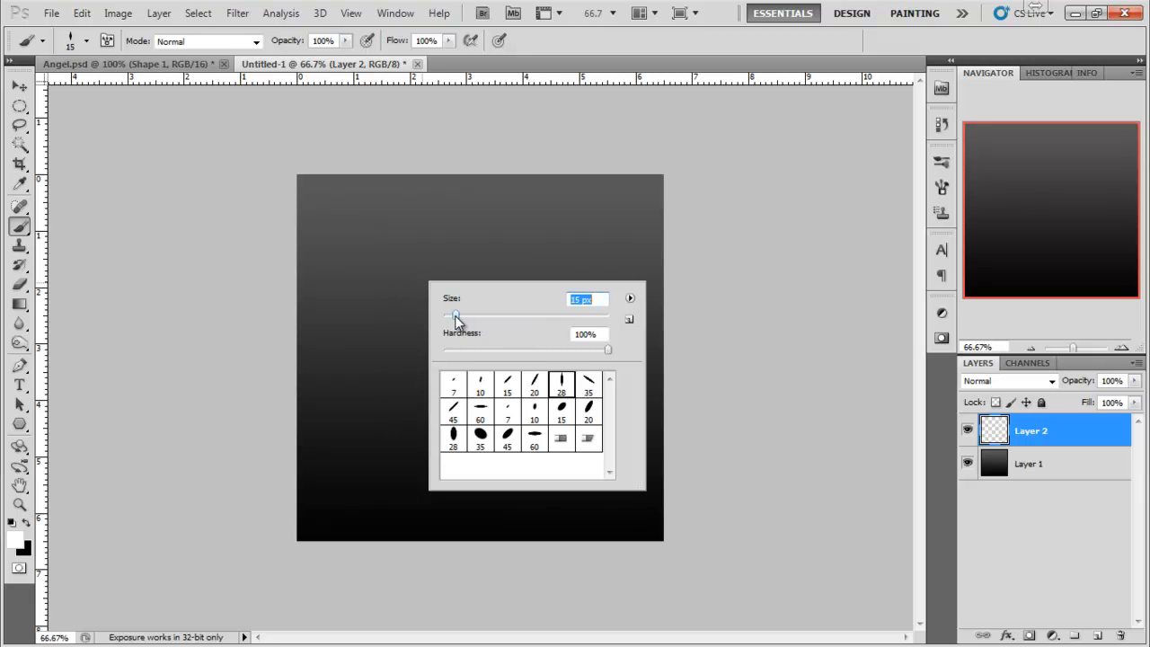
pyautogui.click(789, 201)
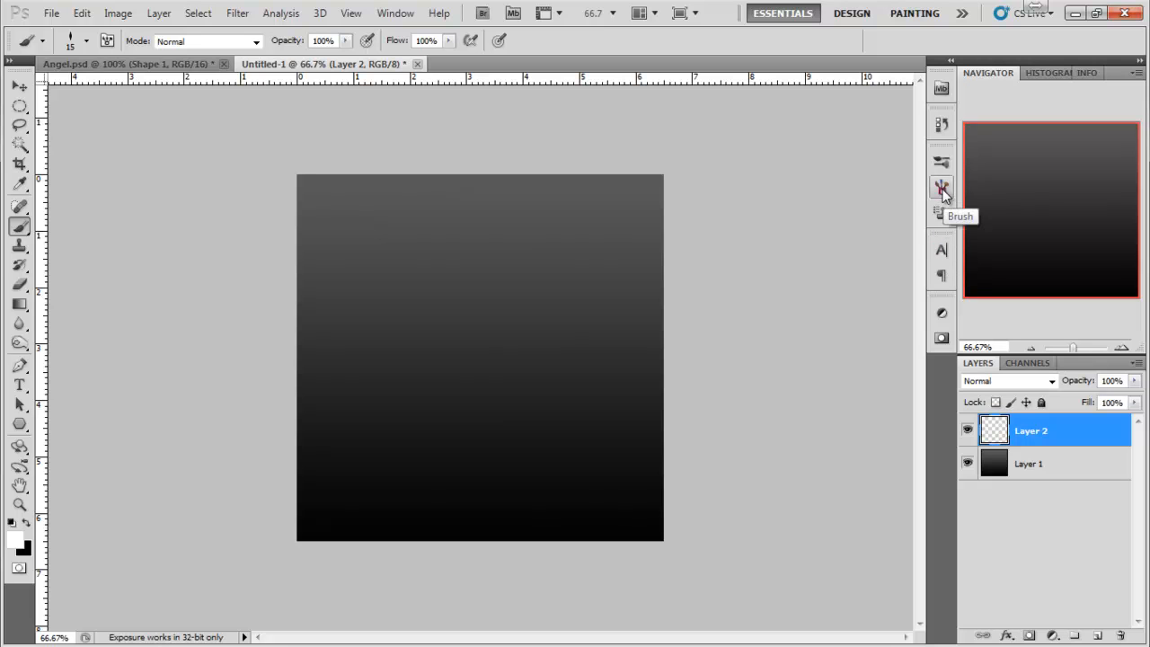
pyautogui.click(942, 185)
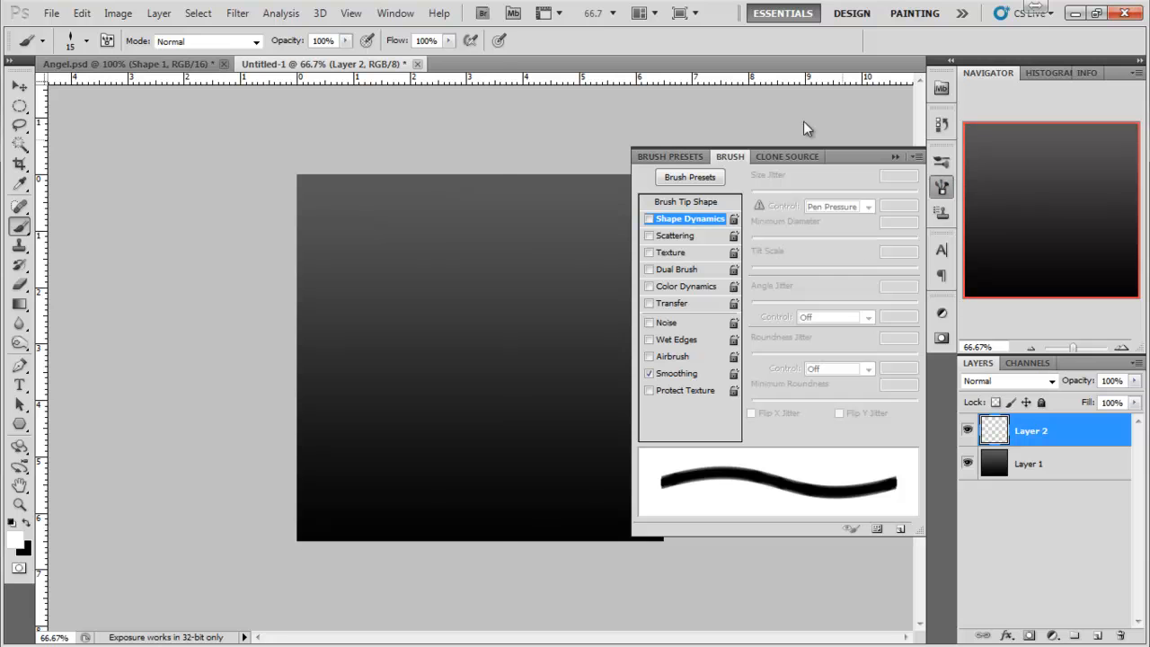
pyautogui.click(395, 13)
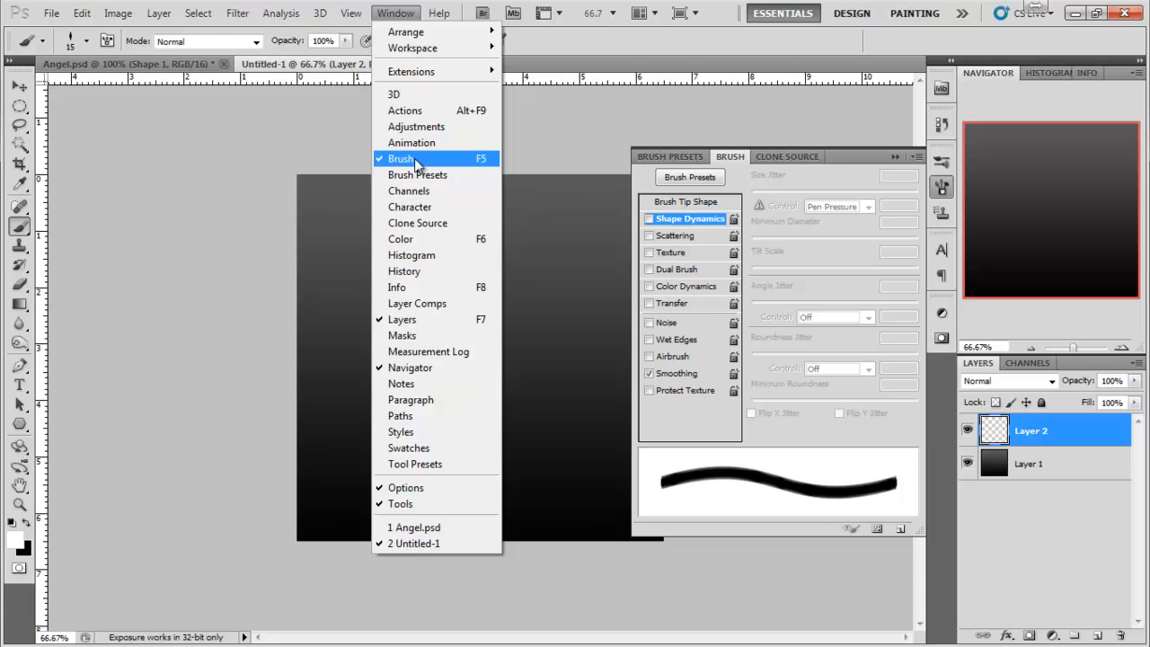
pyautogui.click(401, 158)
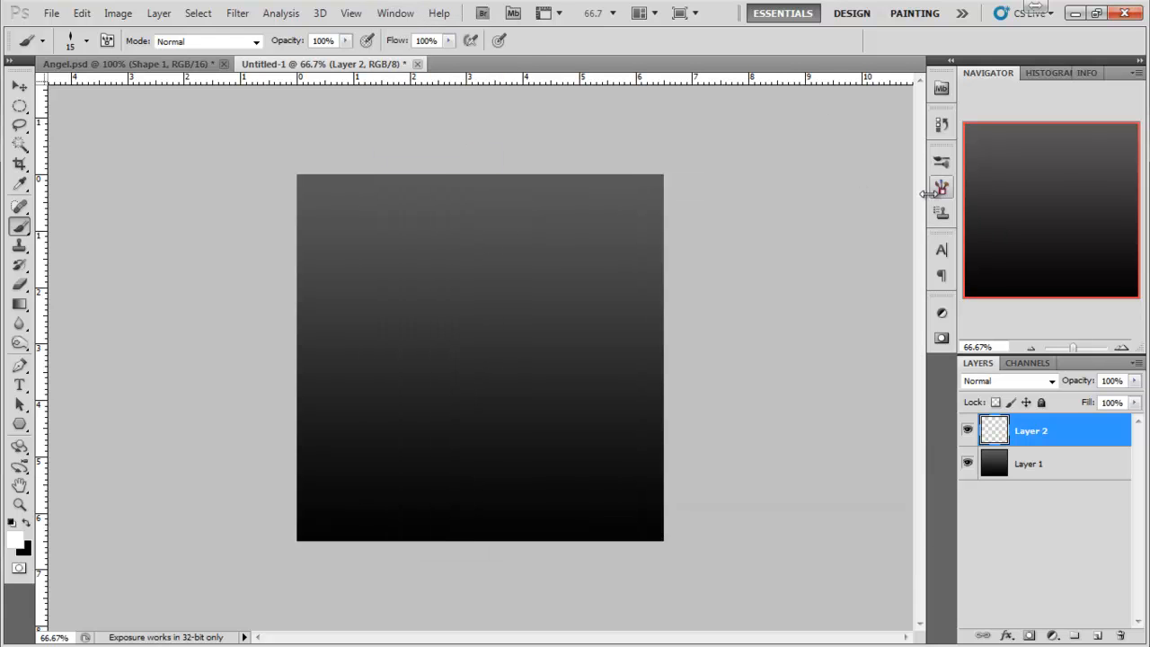
pyautogui.click(942, 187)
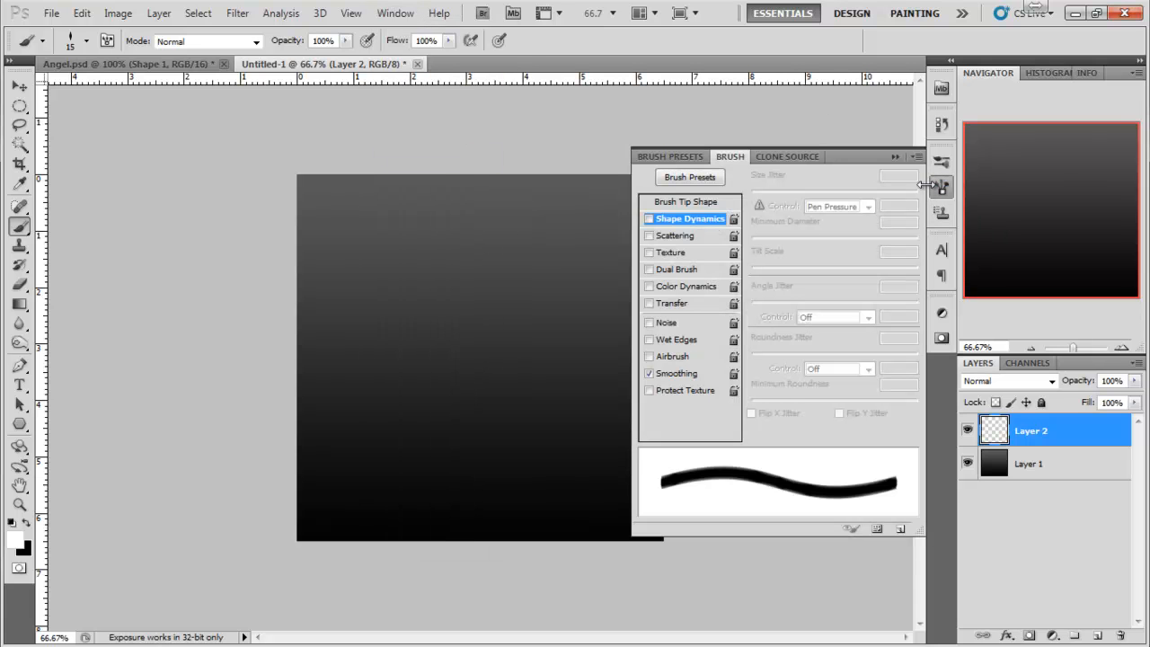
pyautogui.click(651, 220)
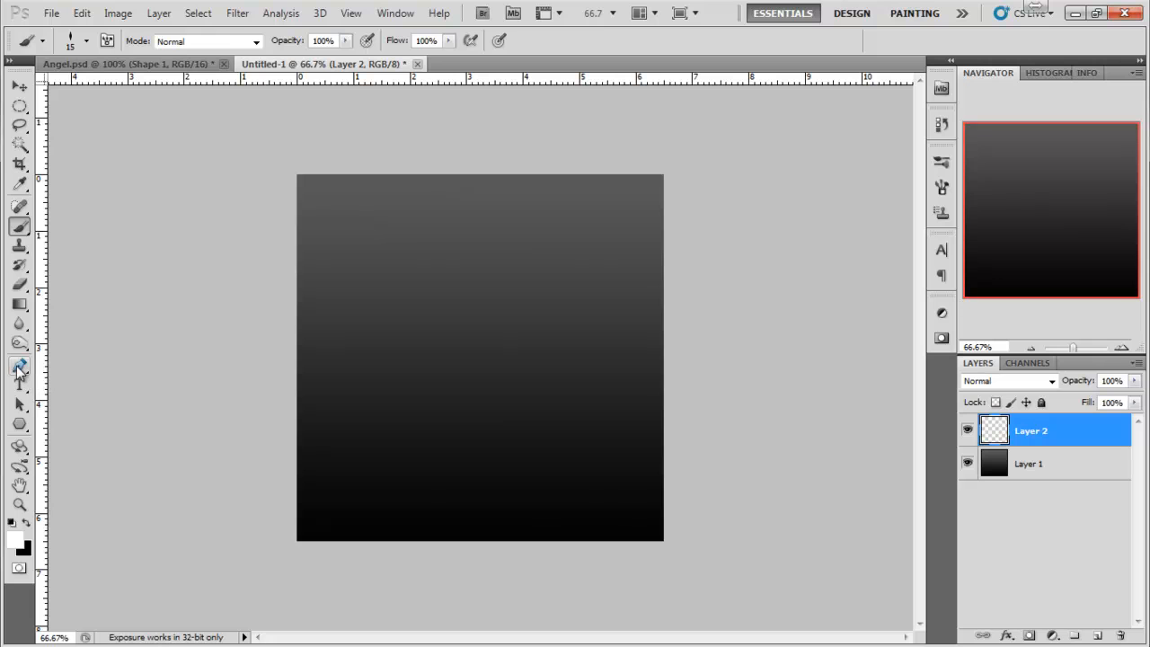
# Activate the Pen tool in Paths mode to draw an S-curve over the gradient
pyautogui.click(20, 366)
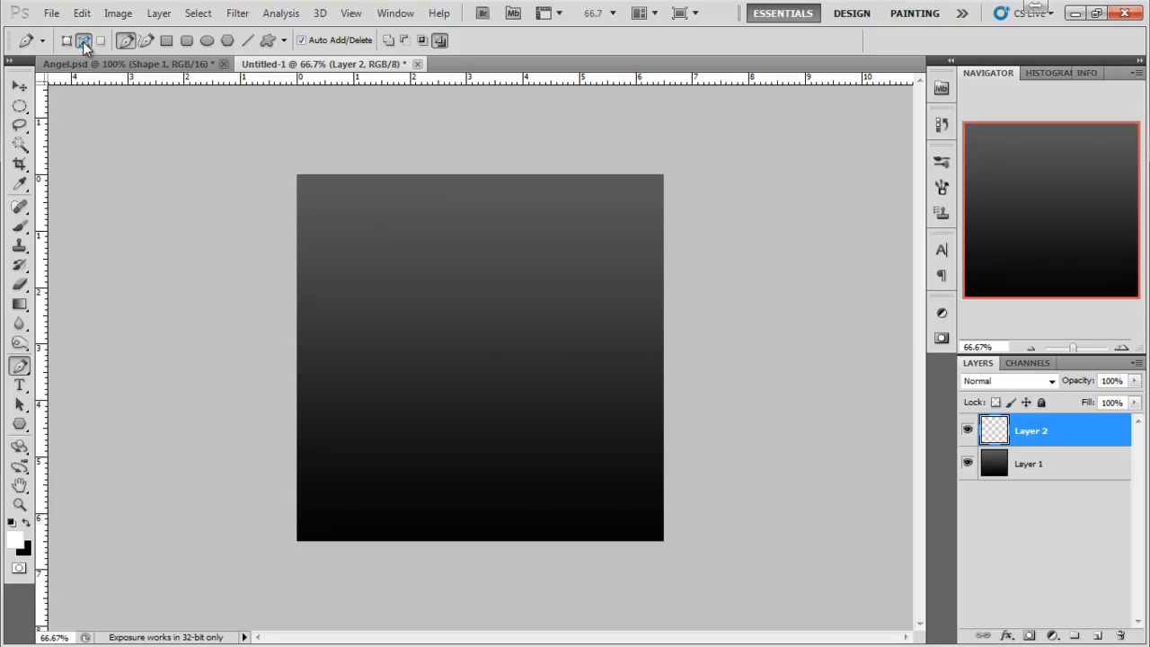
pyautogui.moveTo(82, 39)
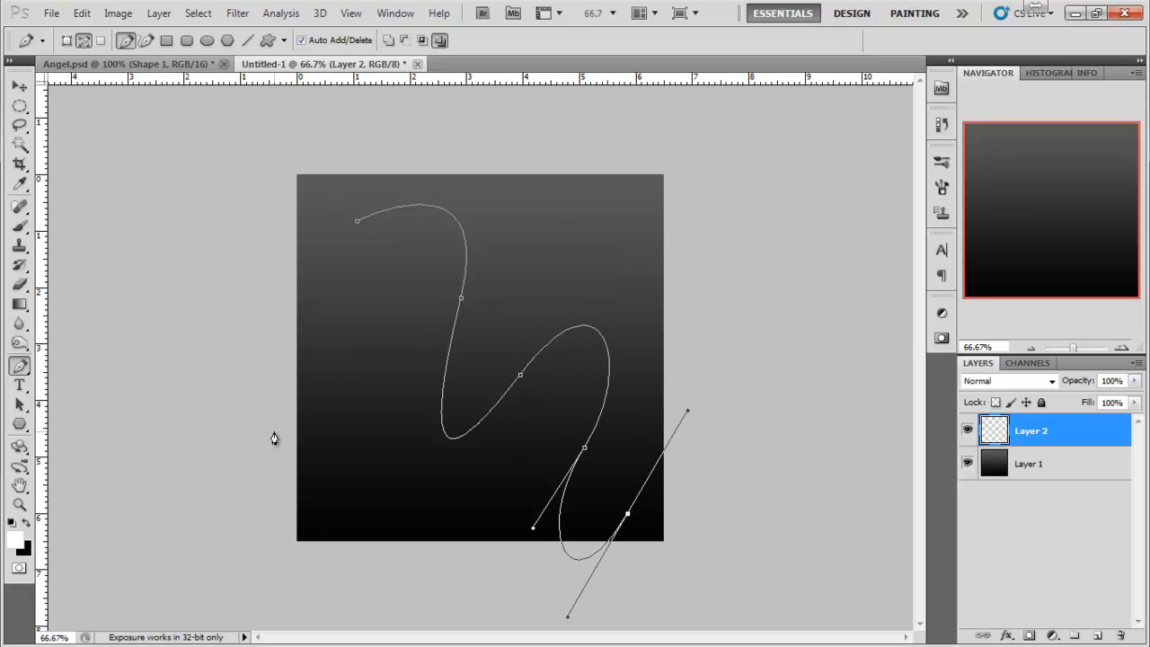
pyautogui.moveTo(377, 381)
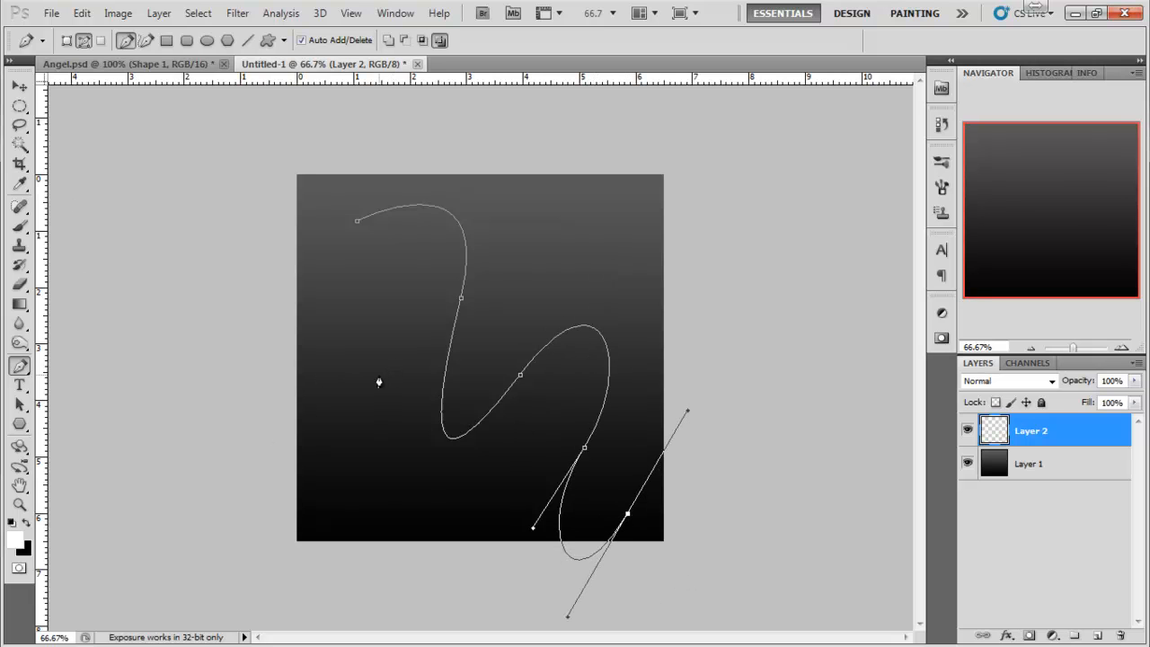
# Stroke the S-curve path with the Brush using Simulate Pressure for a tapered white line
pyautogui.rightClick(377, 381)
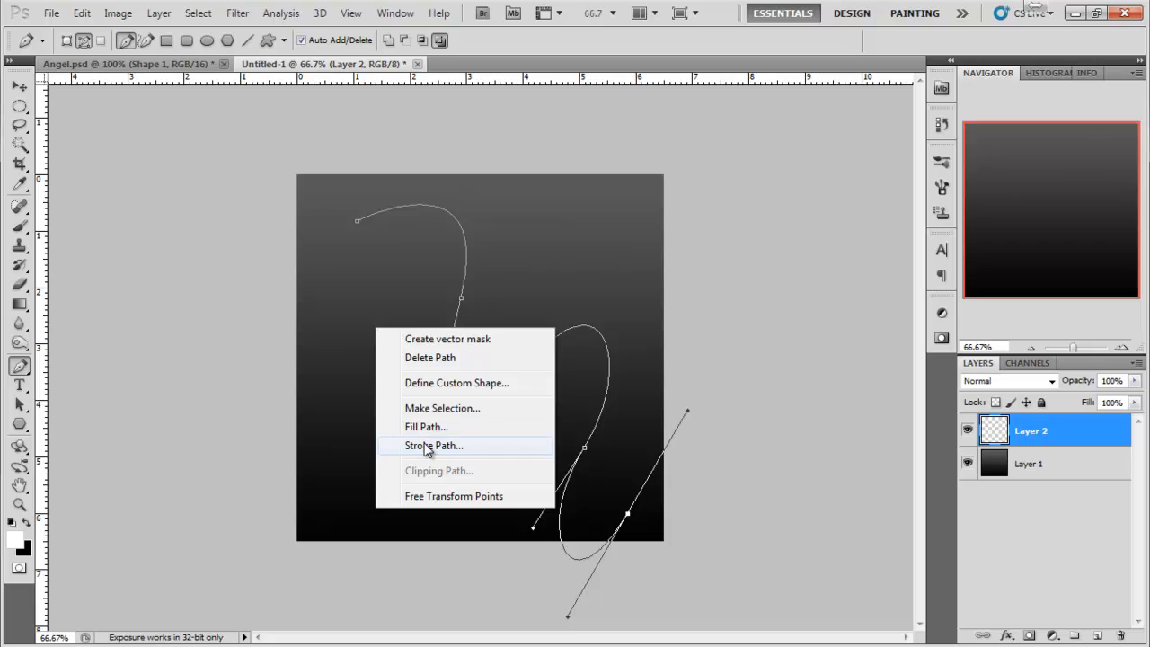
pyautogui.click(435, 446)
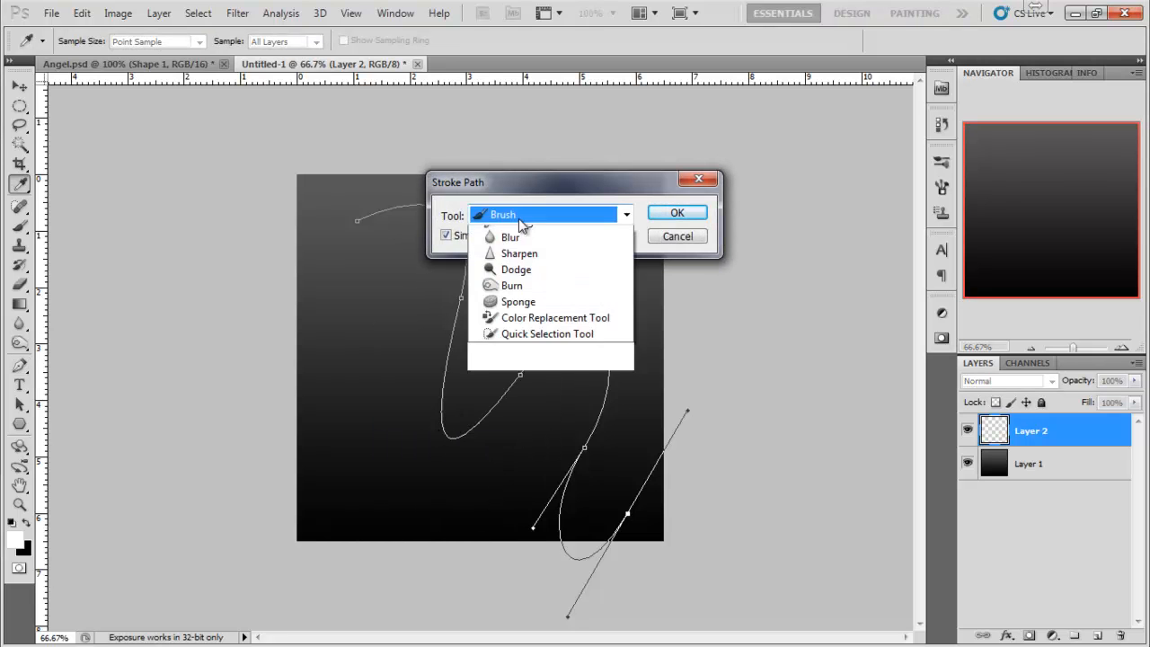
pyautogui.click(504, 214)
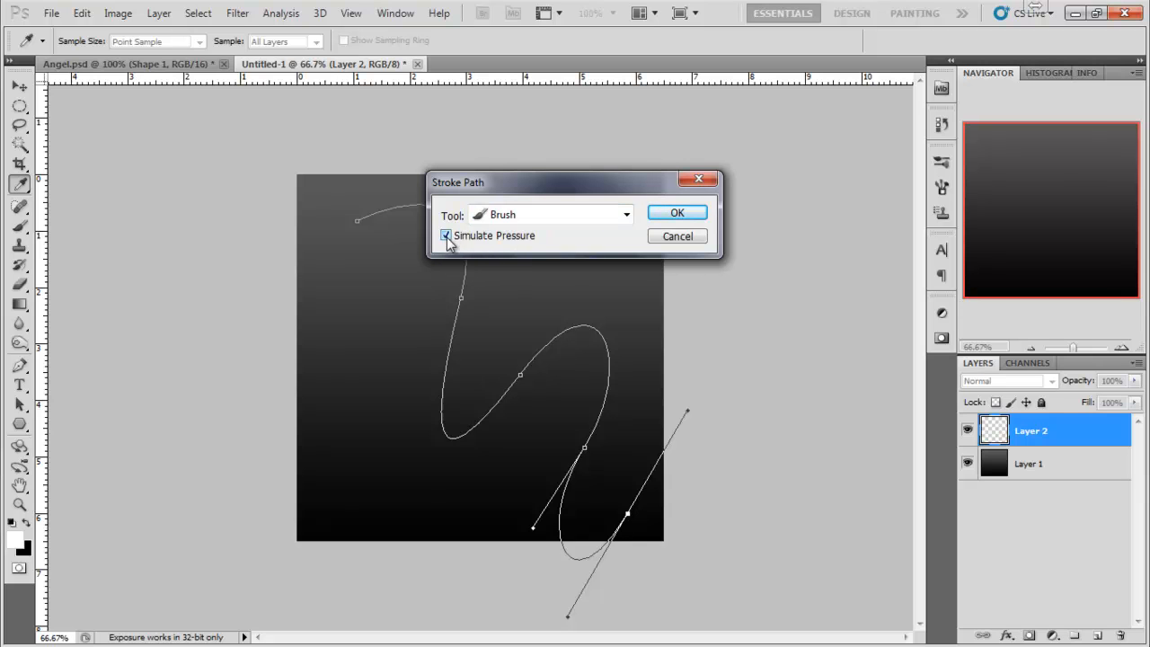
pyautogui.click(676, 212)
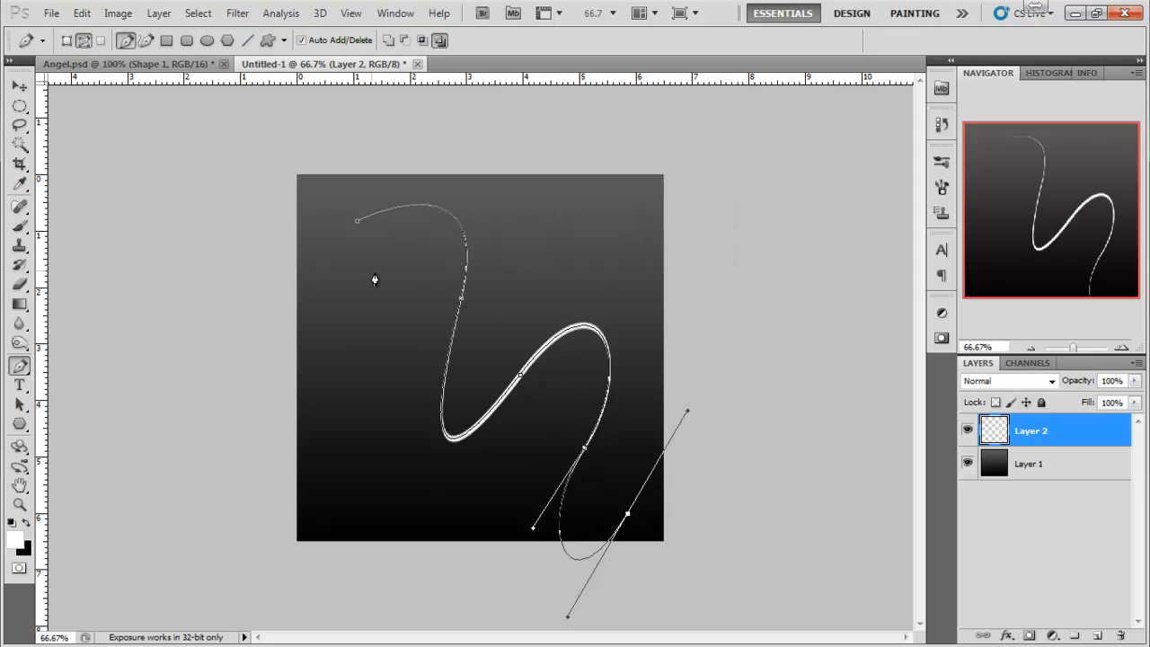
pyautogui.moveTo(381, 306)
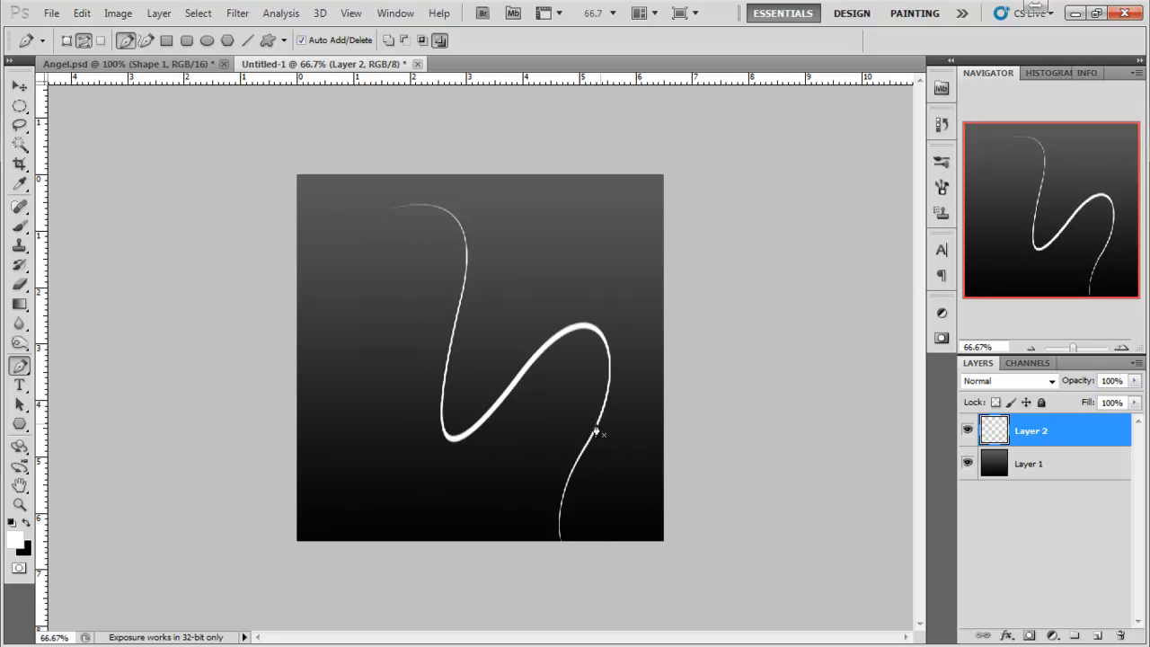
pyautogui.moveTo(539, 413)
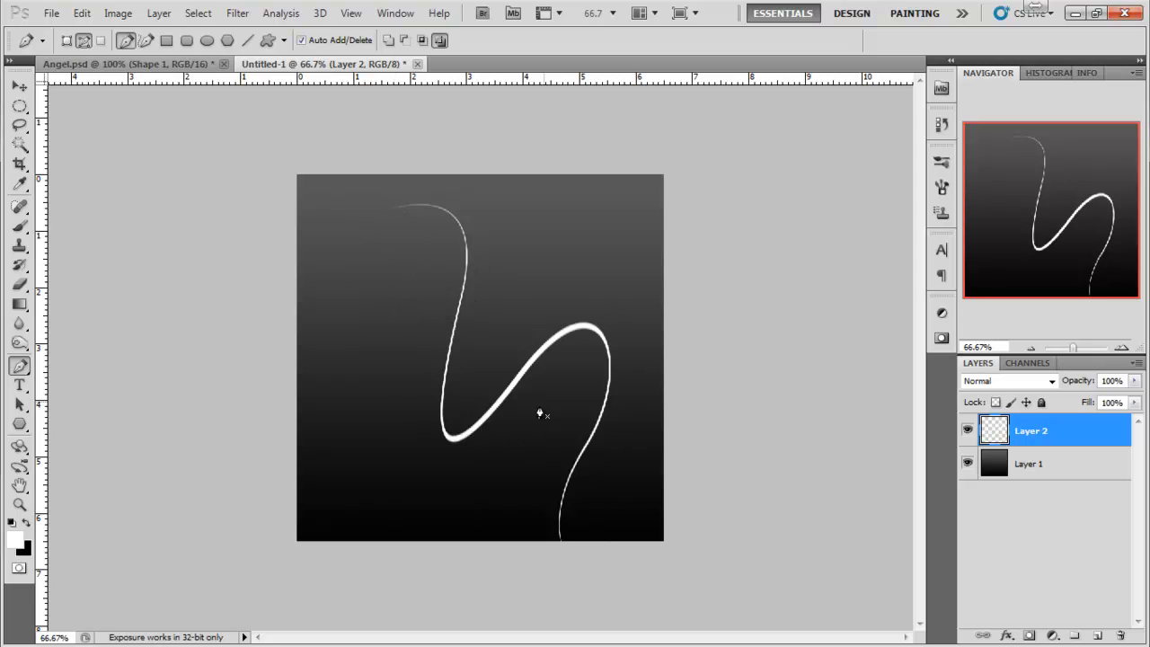
pyautogui.moveTo(586, 313)
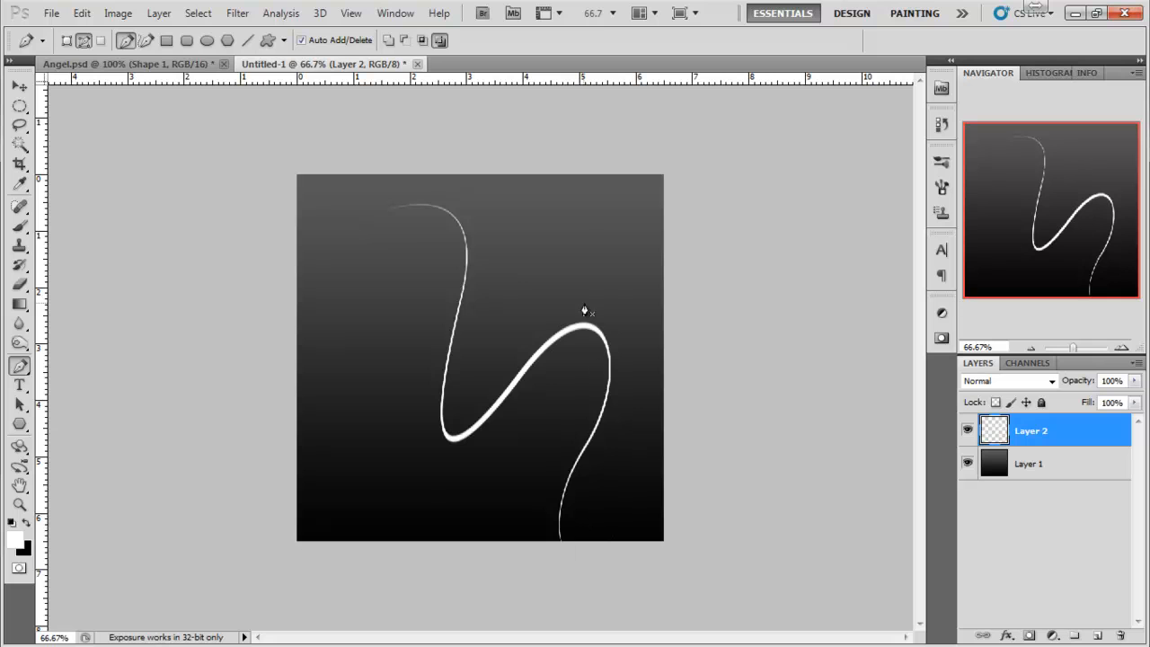
pyautogui.moveTo(626, 313)
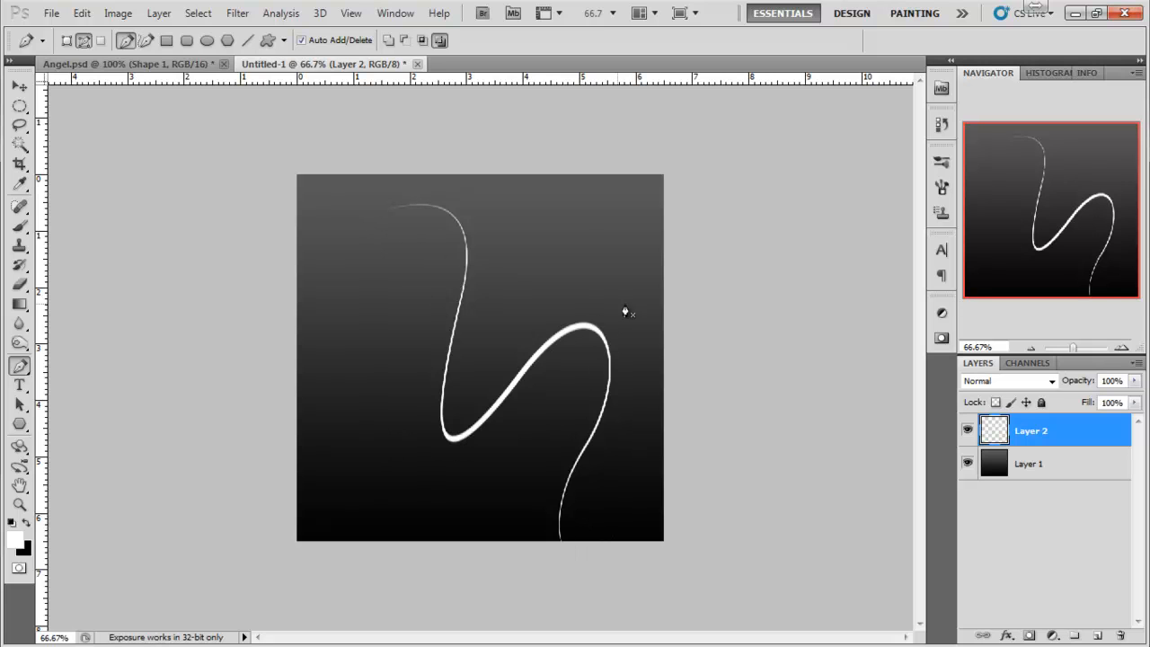
pyautogui.moveTo(978, 248)
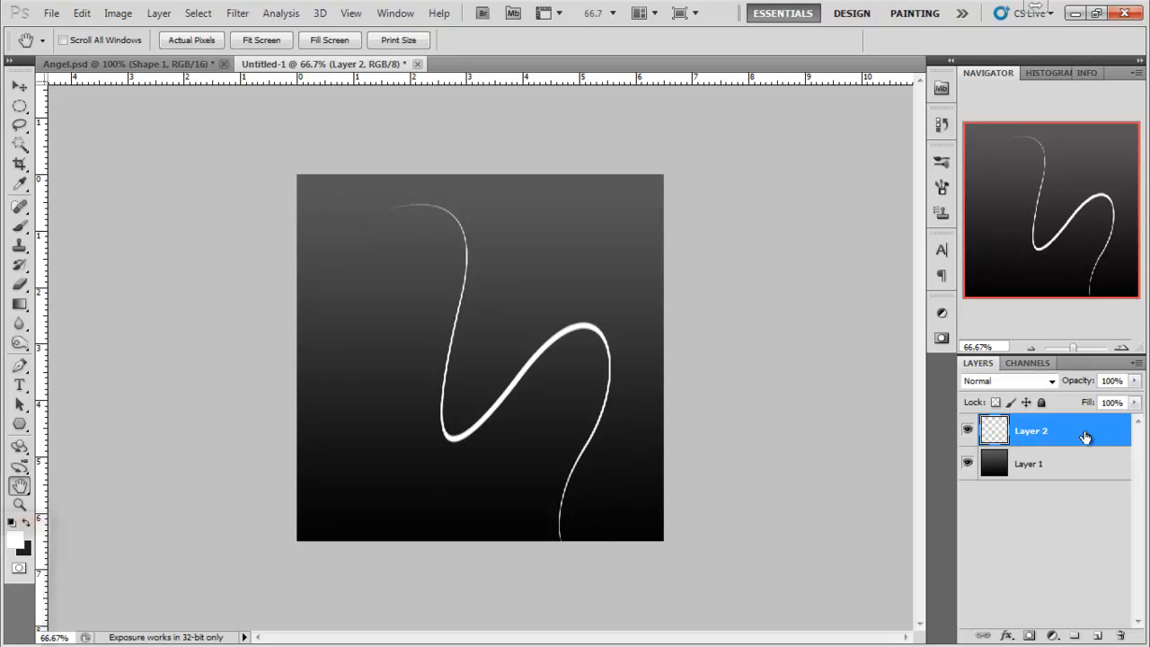
# Add an Outer Glow to Layer 2 with a different contour and cyan colour #24e8ff
pyautogui.doubleClick(1032, 431)
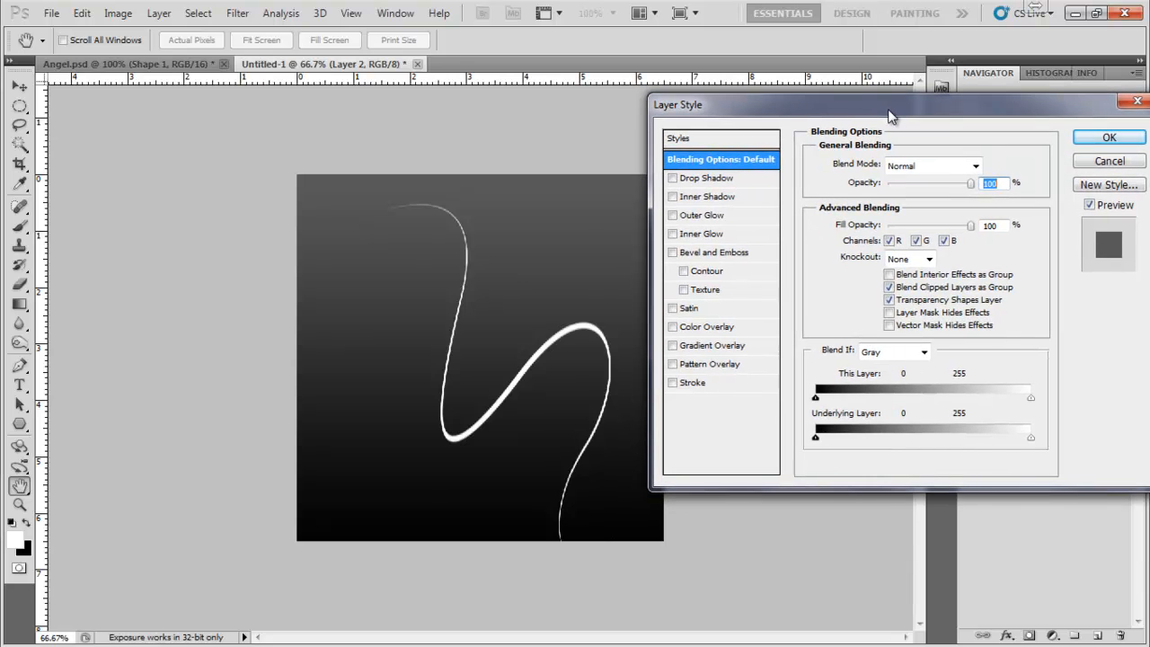
pyautogui.click(702, 216)
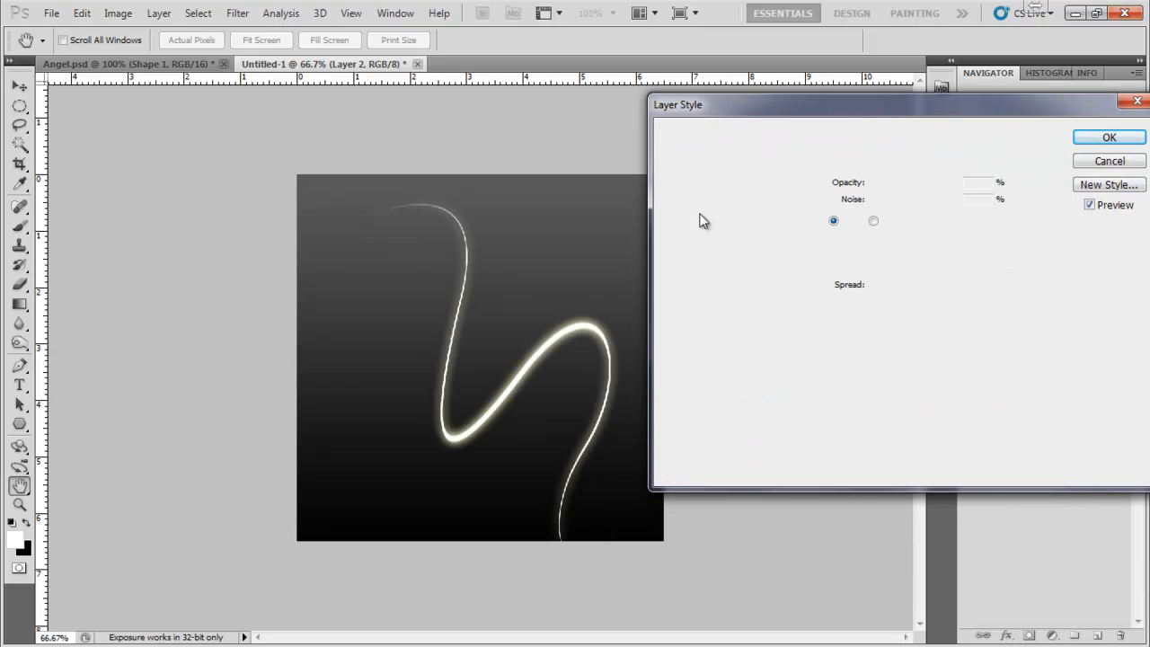
pyautogui.click(704, 215)
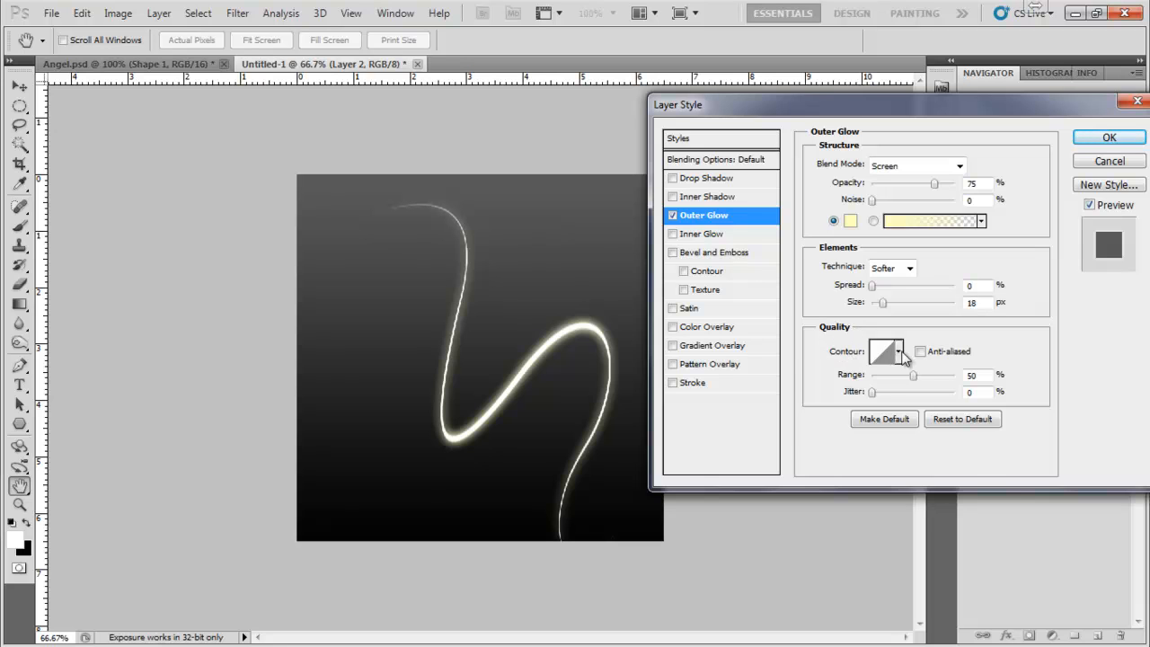
pyautogui.click(899, 350)
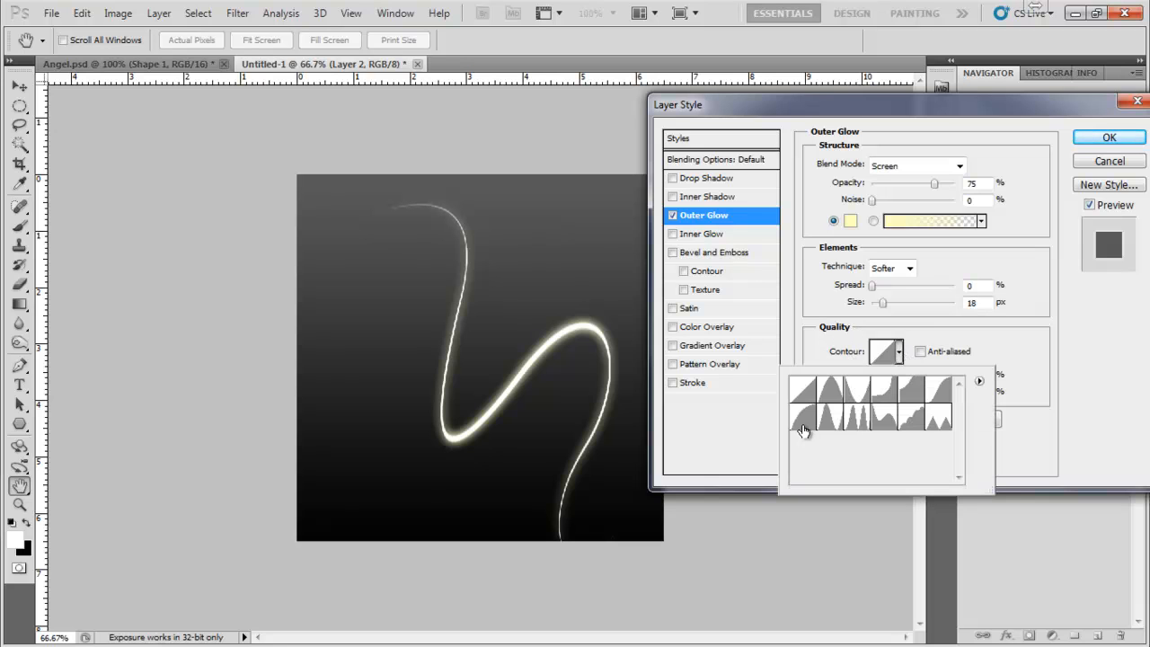
pyautogui.click(802, 417)
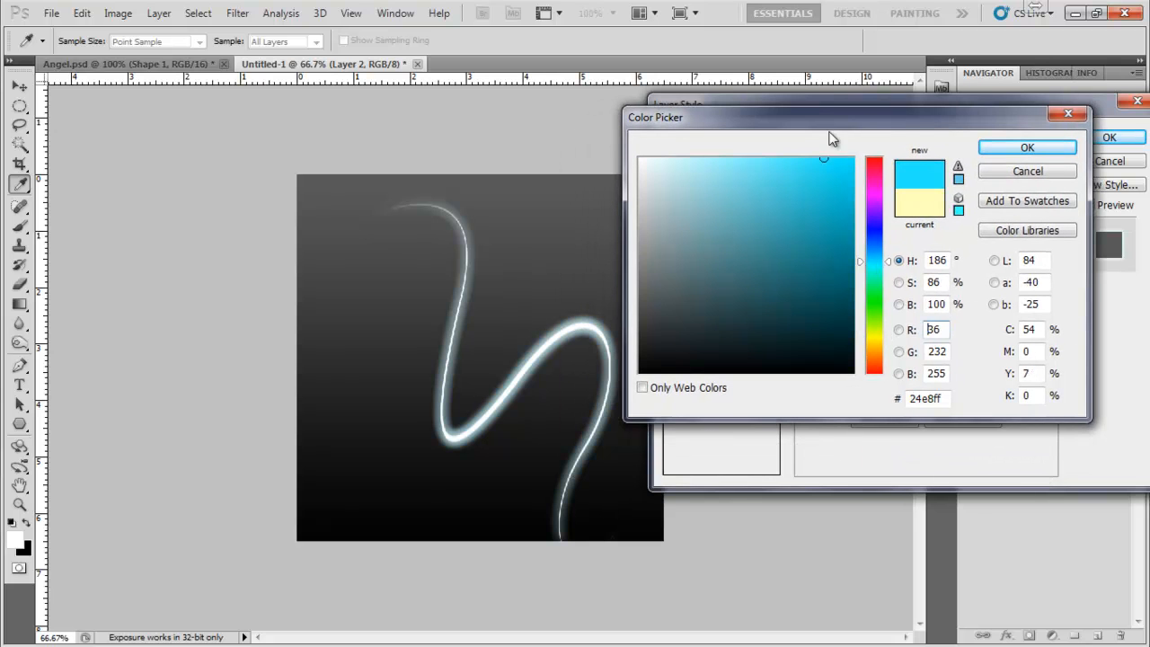
pyautogui.click(1028, 148)
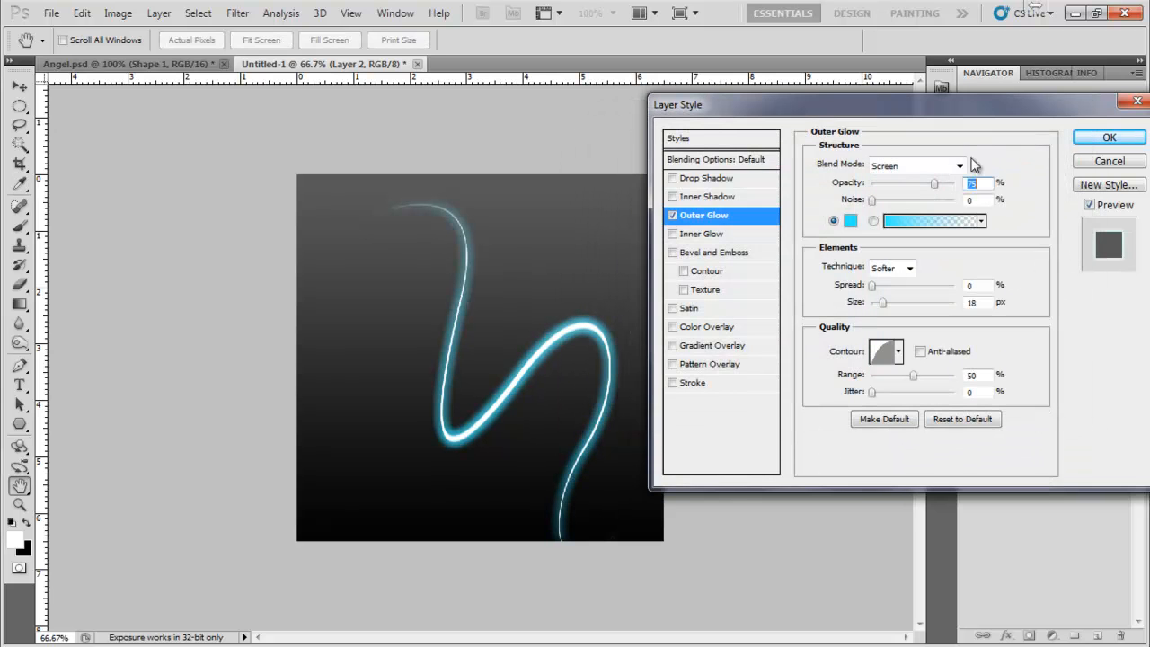
pyautogui.click(709, 178)
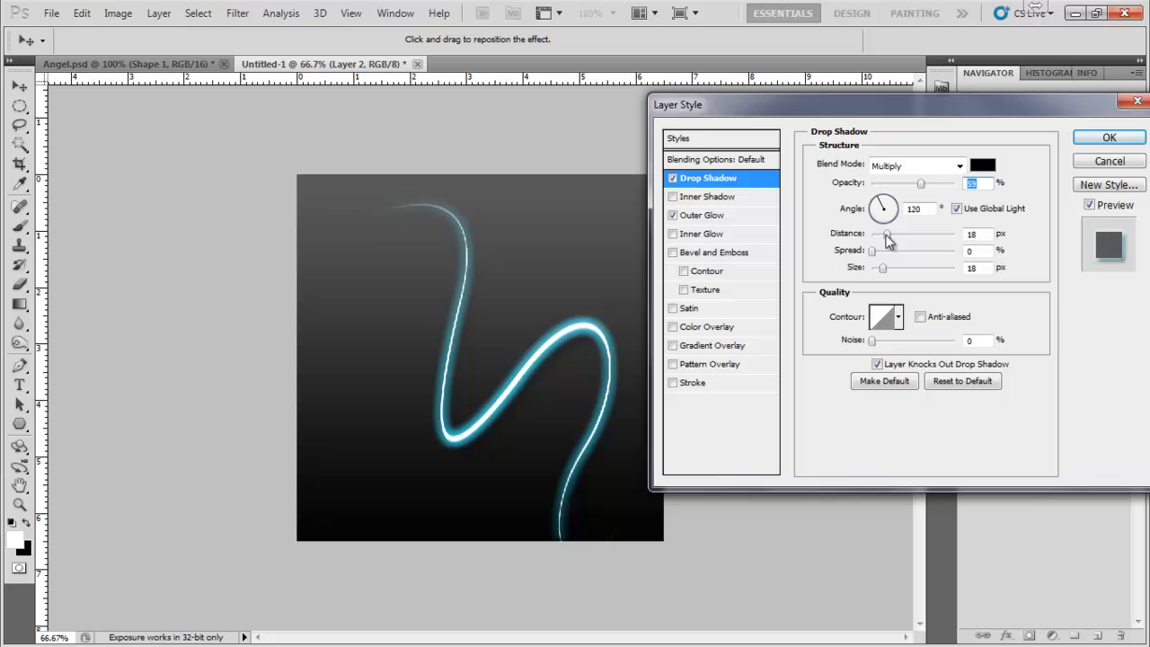
# Add a light cyan Overlay drop shadow with reduced distance, no anti-aliasing, and apply the effects
pyautogui.moveTo(888, 234); pyautogui.dragTo(870, 233)
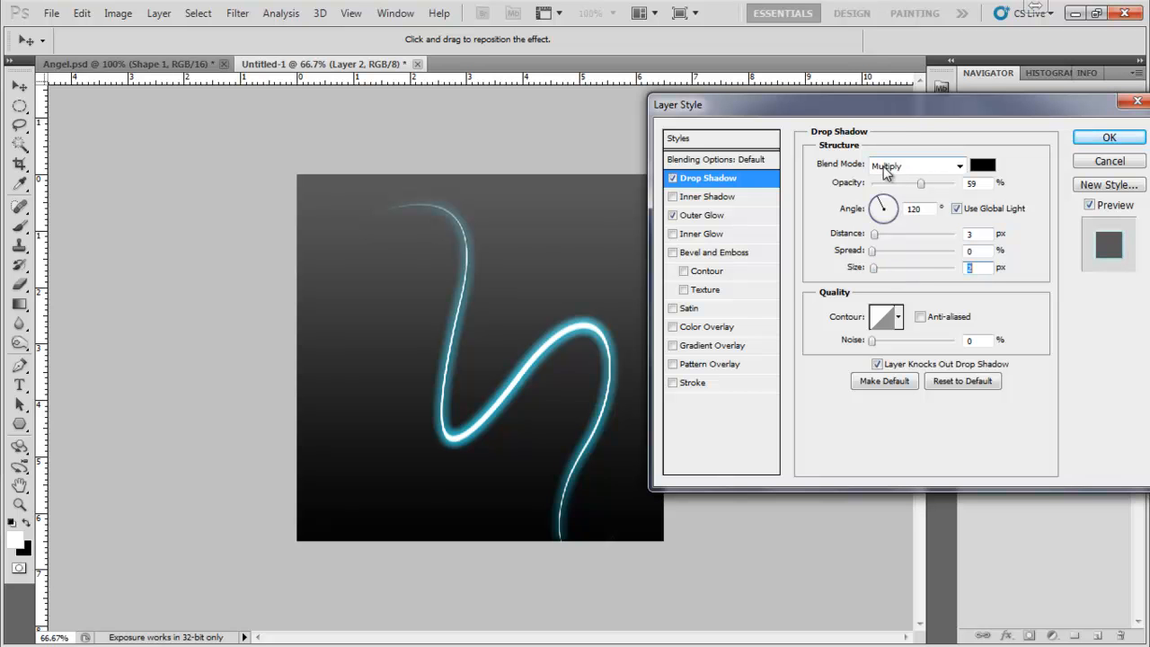
pyautogui.click(917, 165)
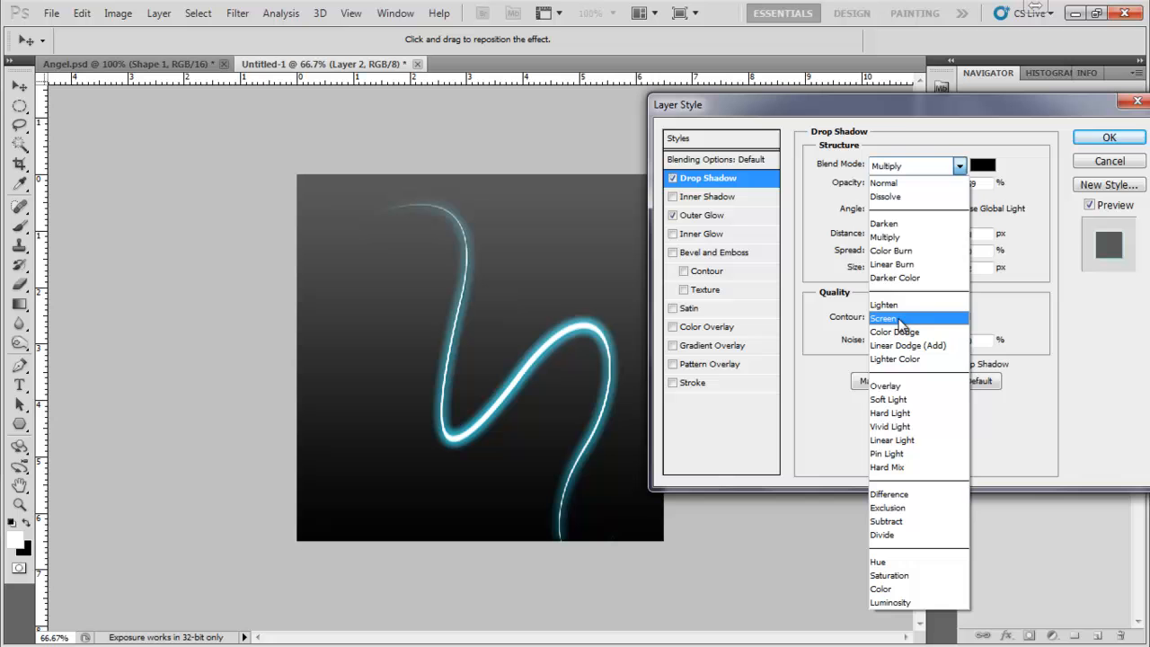
pyautogui.moveTo(885, 385)
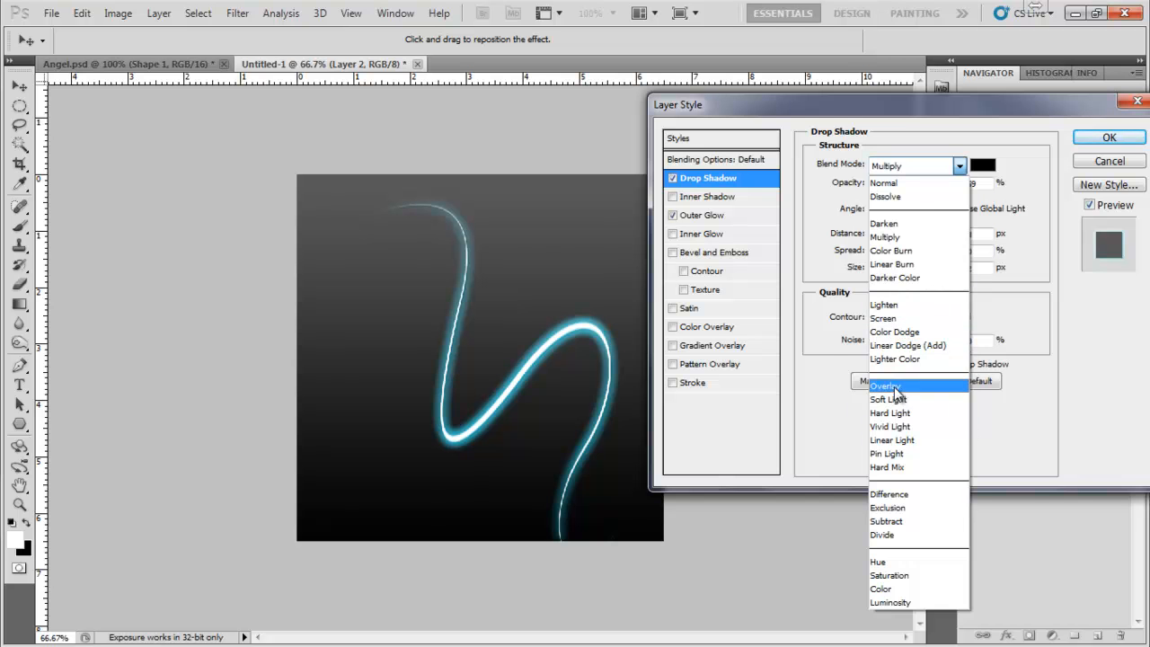
pyautogui.click(981, 165)
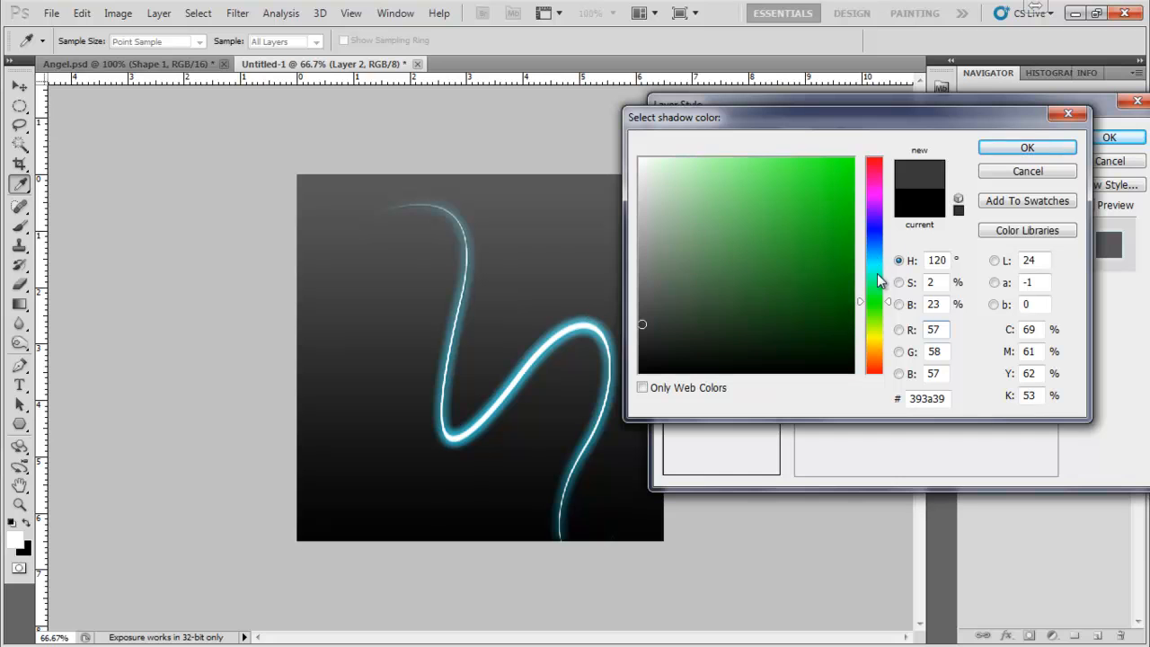
pyautogui.click(759, 169)
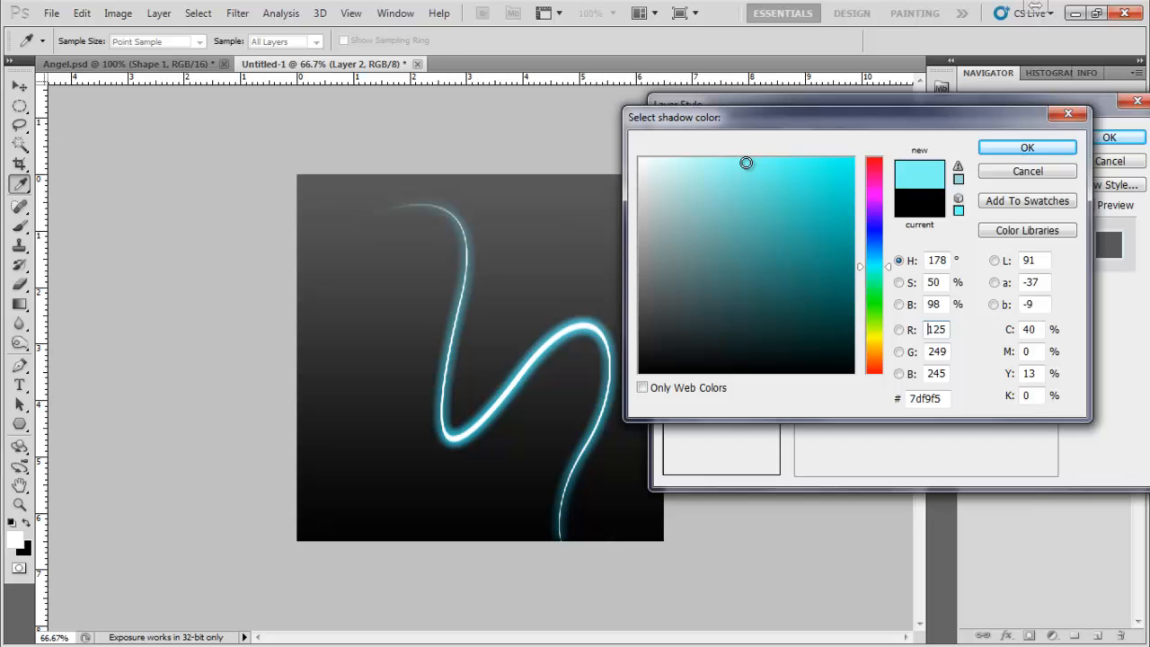
pyautogui.click(1028, 147)
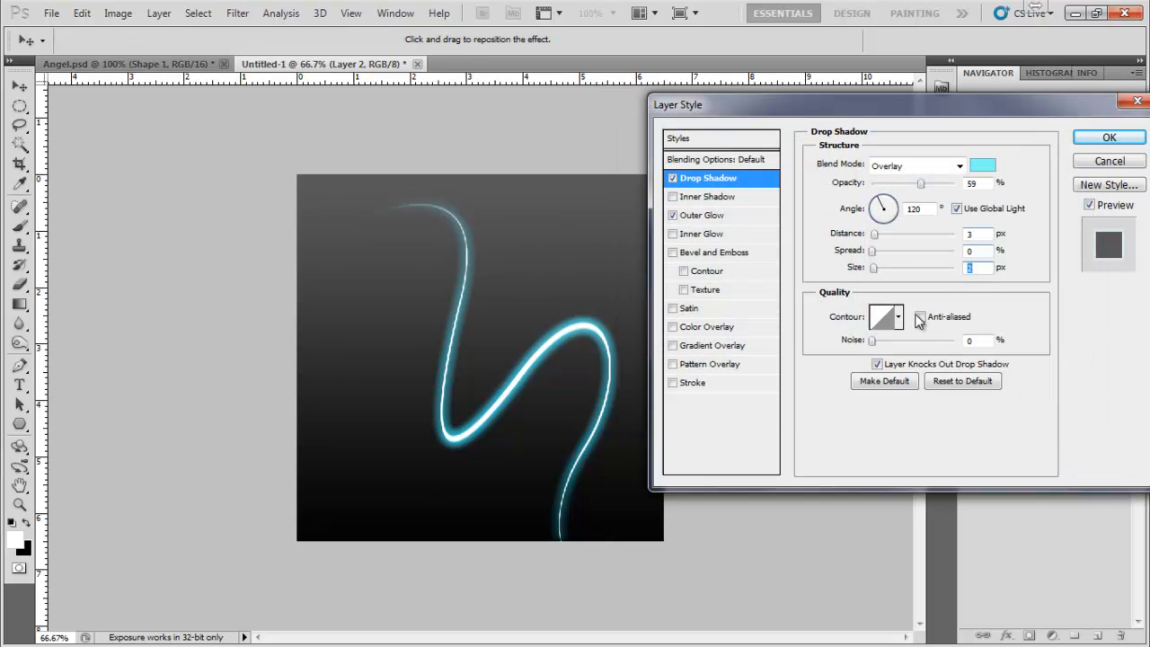
pyautogui.click(885, 316)
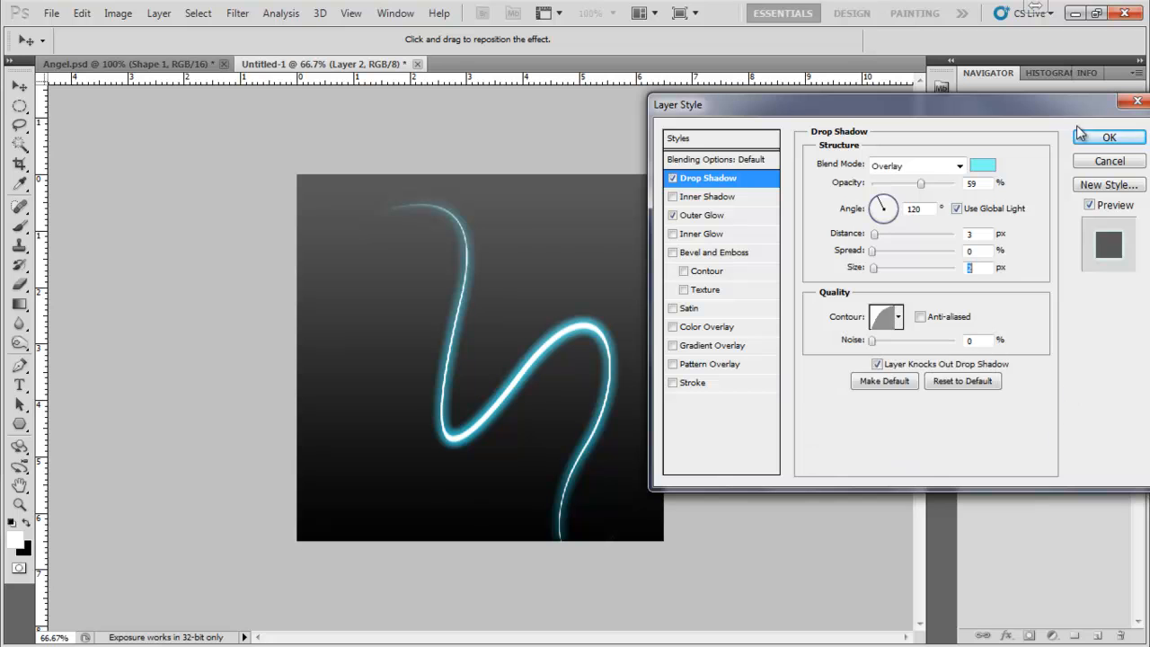
pyautogui.click(1109, 137)
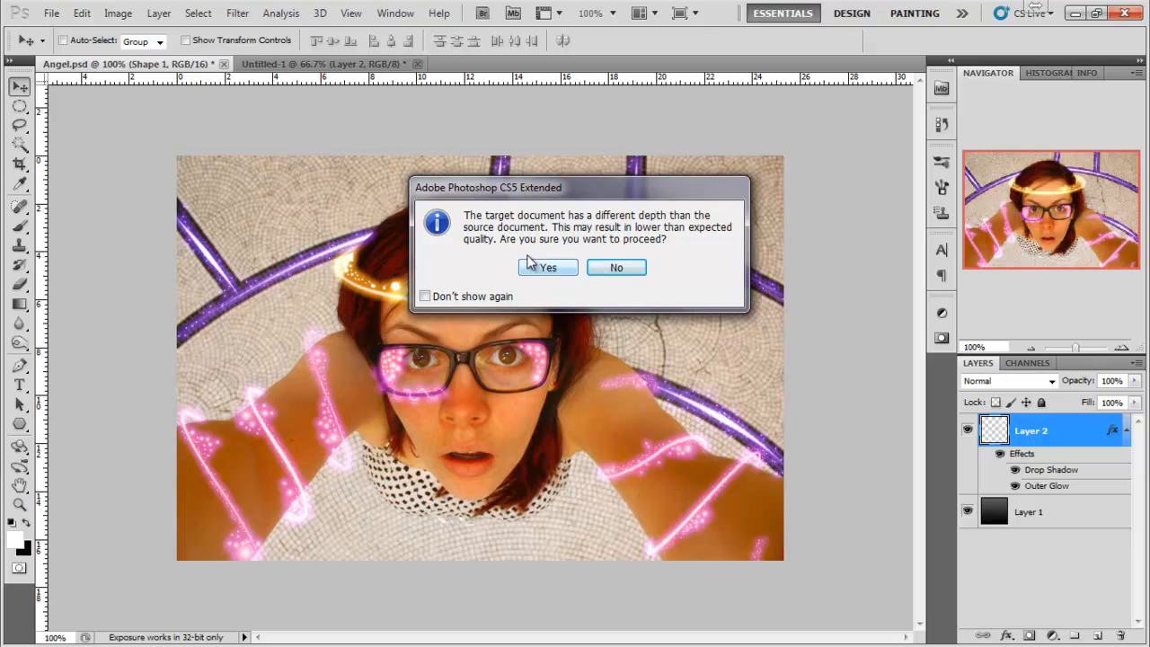
# Drop the glowing streak layer onto Angel.psd, accepting the bit-depth warning
pyautogui.click(546, 266)
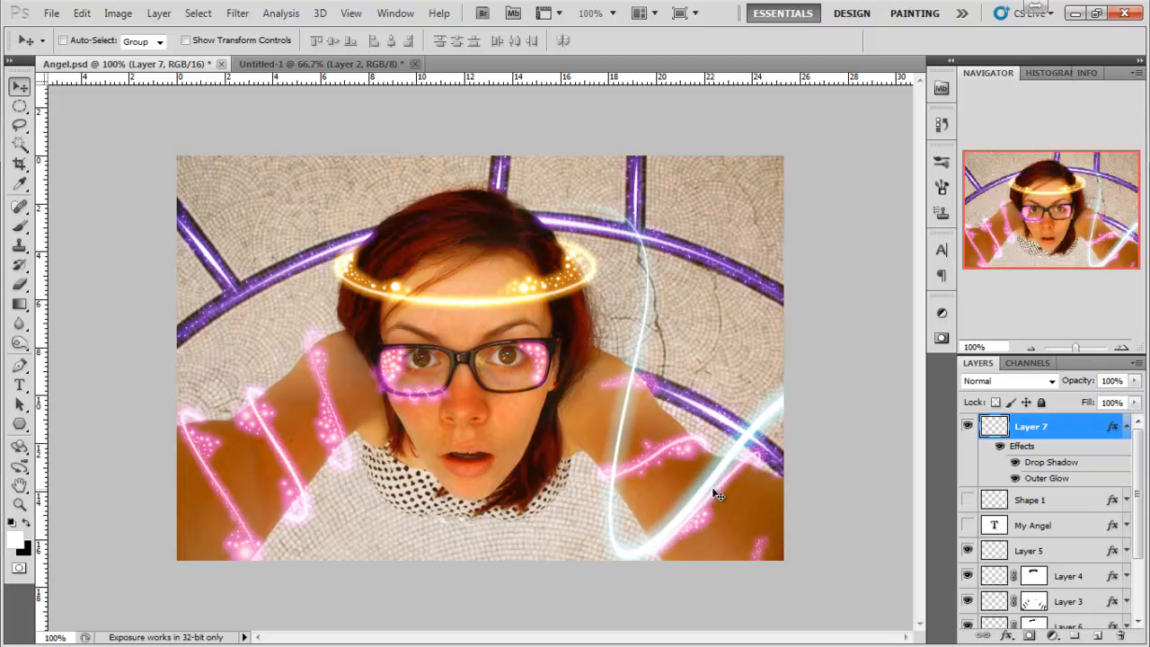
pyautogui.scroll(-3)
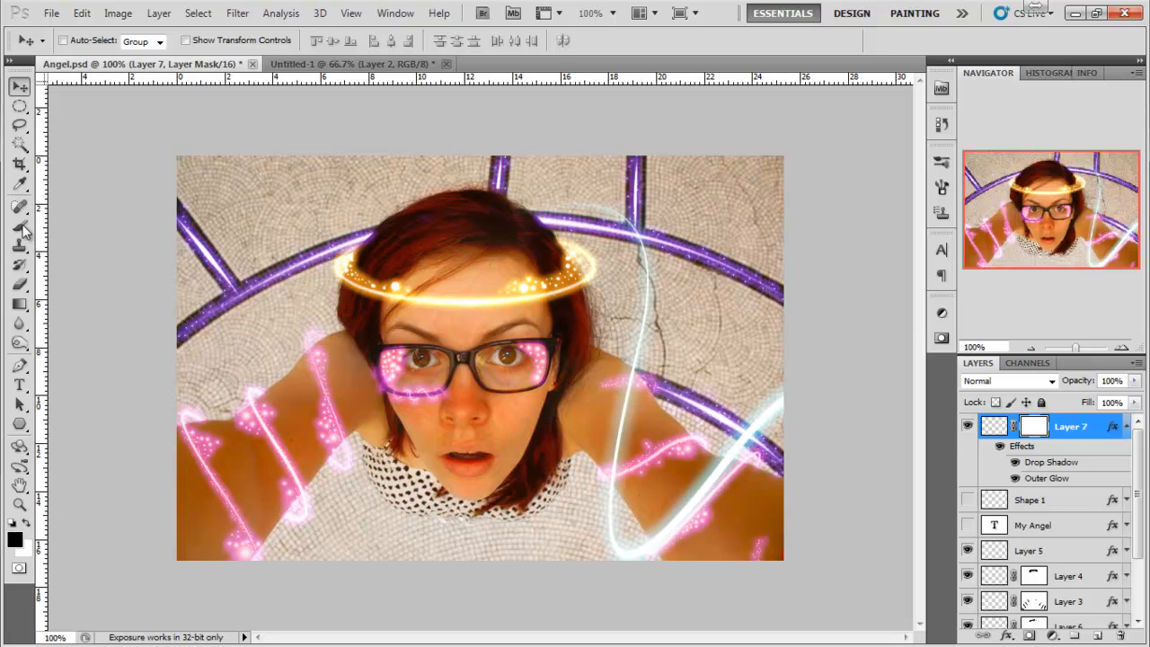
# Paint black on Layer 7's mask over the arm, then close the Angel.psd tab
pyautogui.click(20, 227)
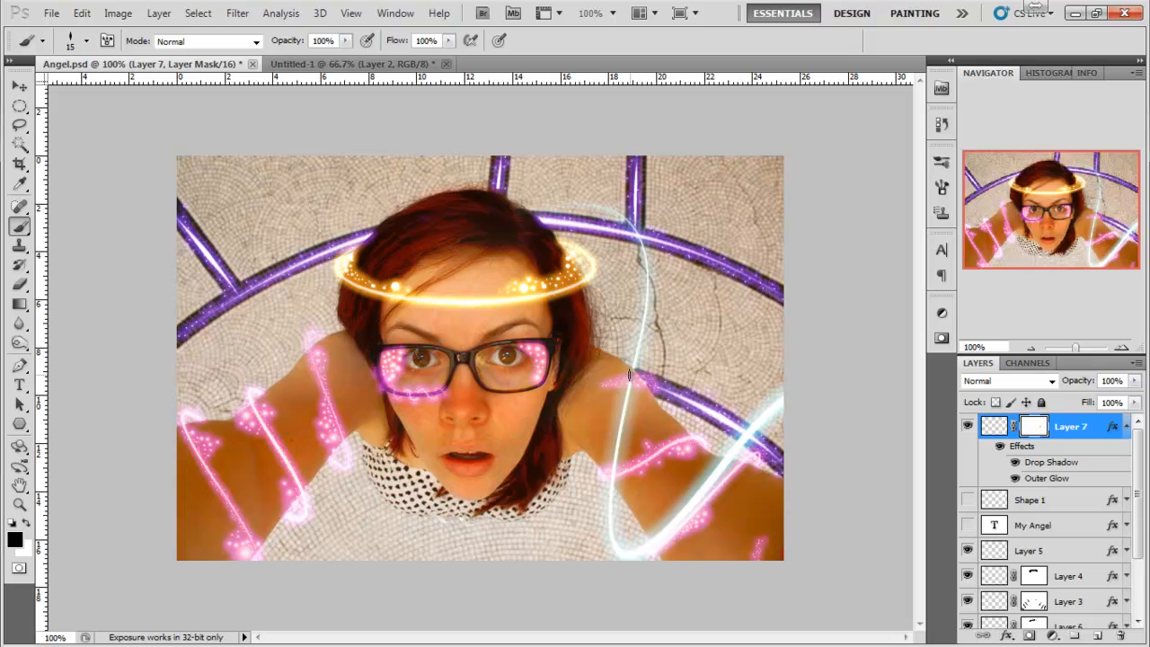
pyautogui.moveTo(633, 404)
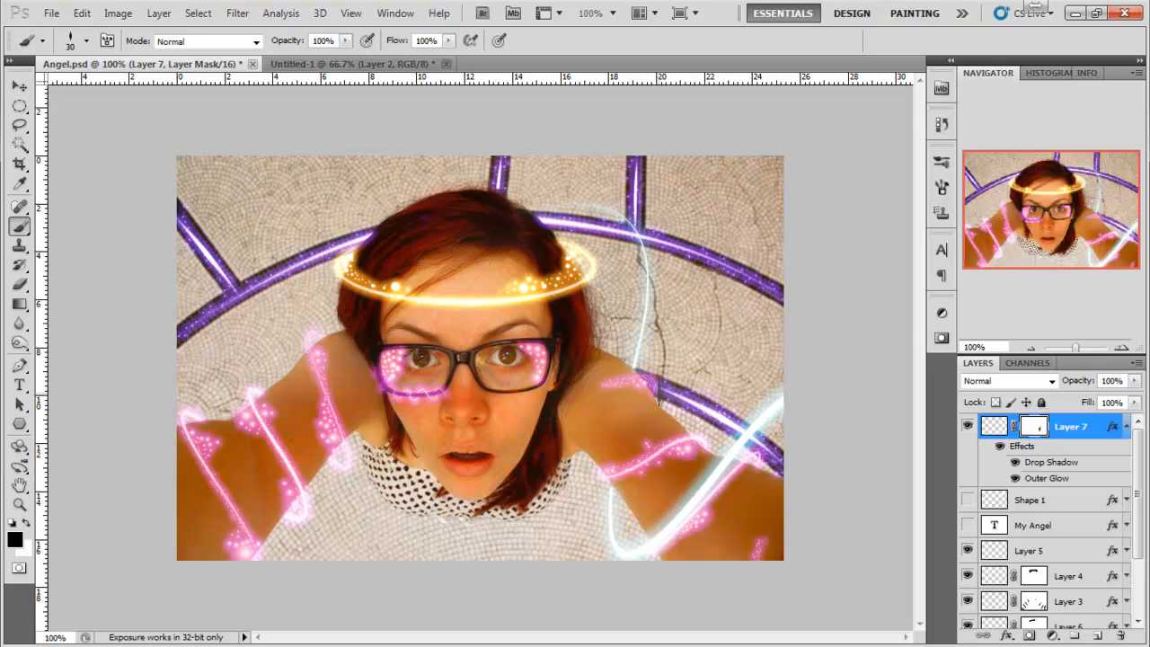
pyautogui.click(253, 65)
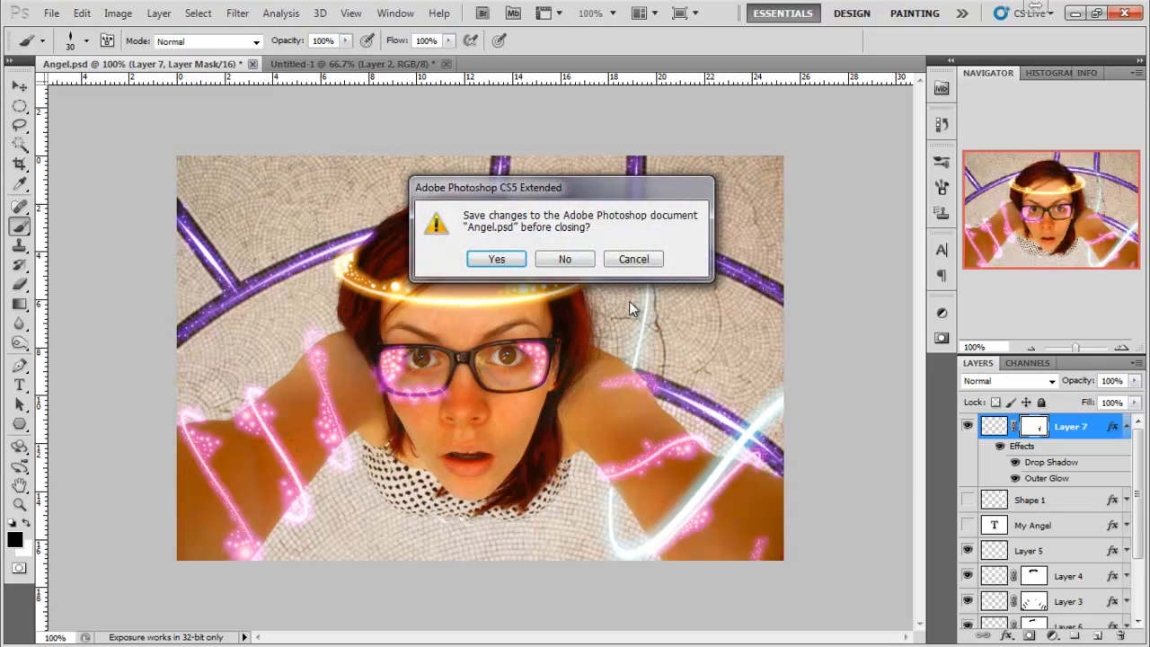
# Decline saving Angel.psd and Untitled-1 so both documents close
pyautogui.click(496, 258)
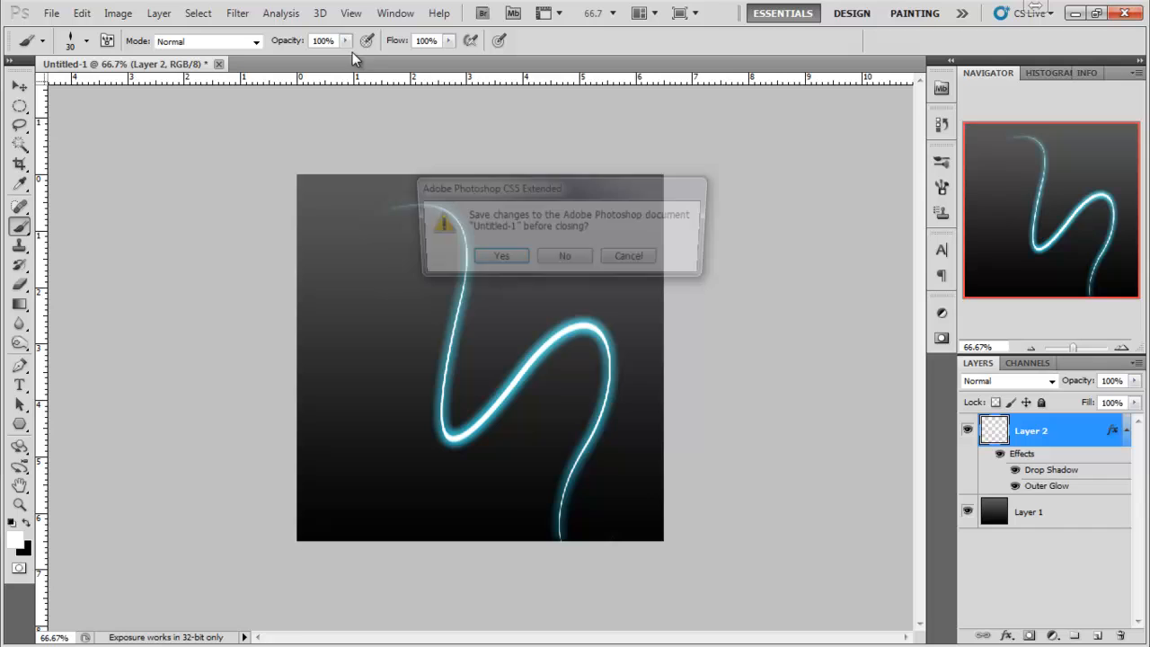
pyautogui.click(564, 256)
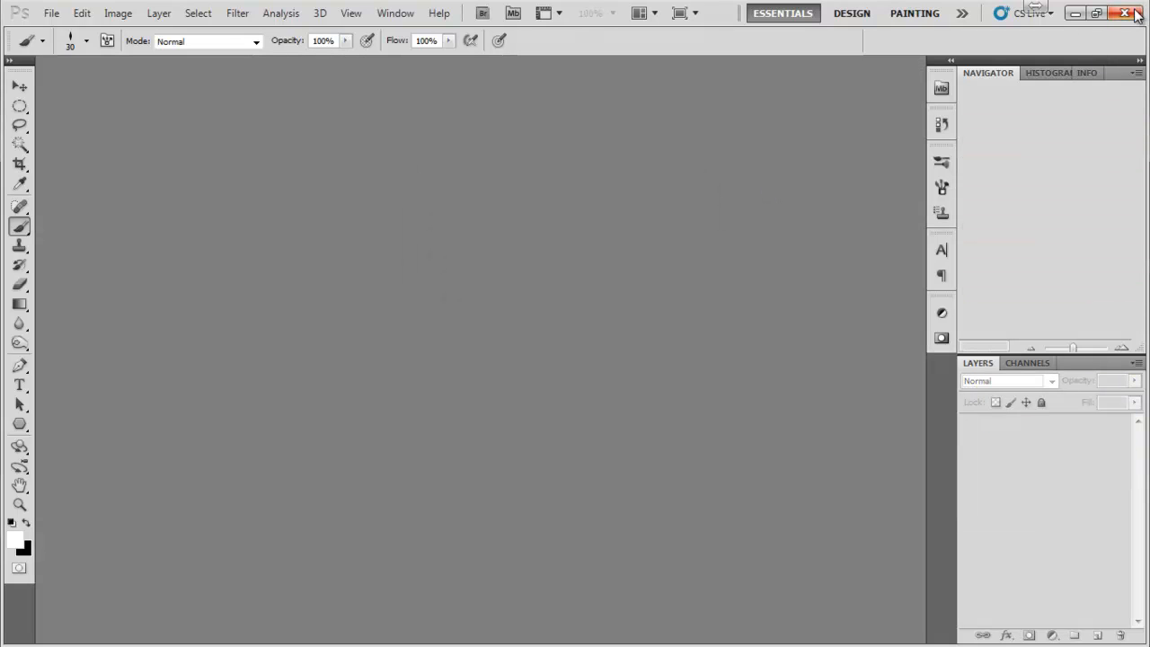